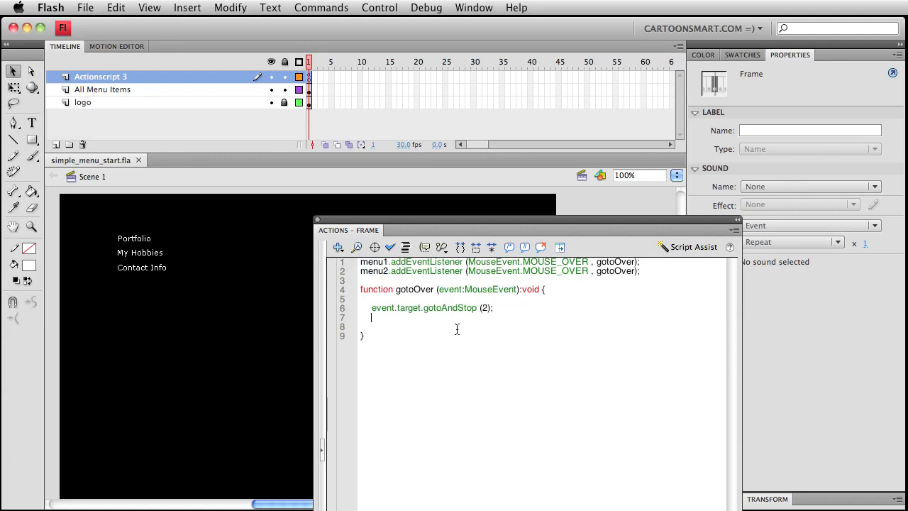
# Step: Test the menu, then open the Portfolio item and select its highlight frames
pyautogui.click(102, 89)
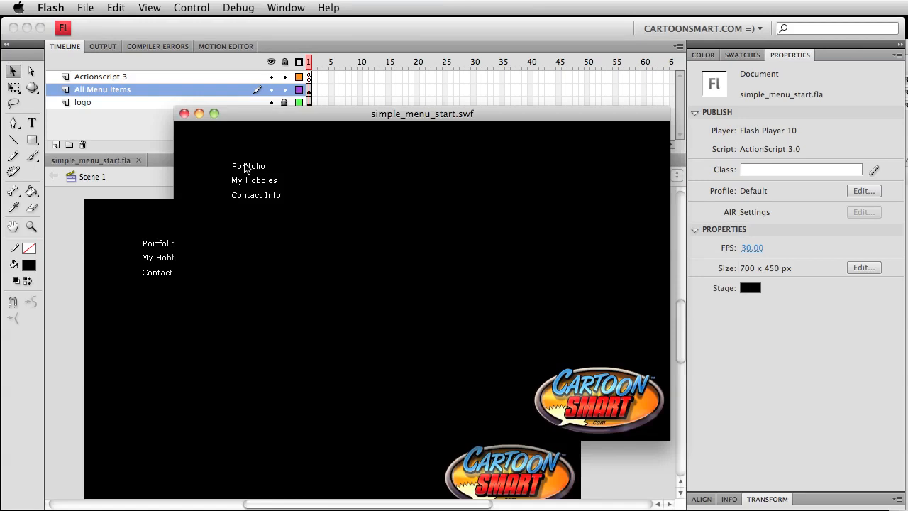
pyautogui.moveTo(157, 70)
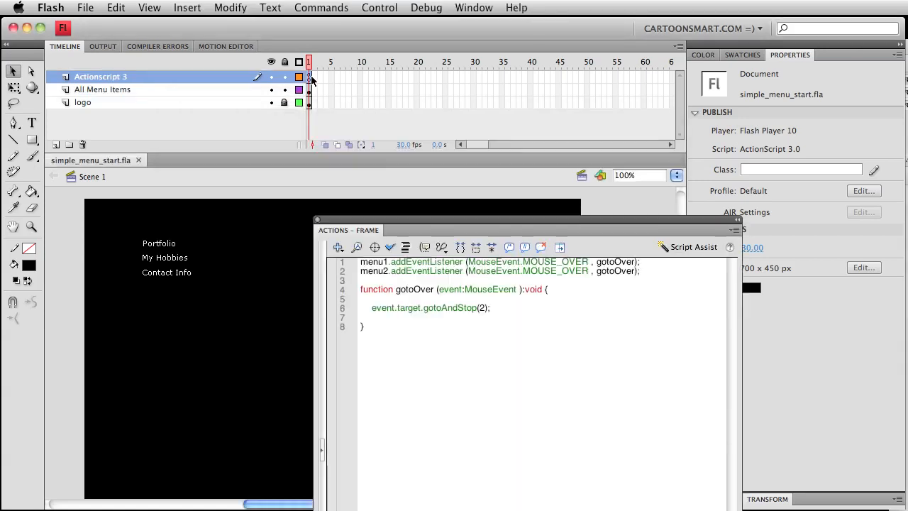
pyautogui.click(309, 76)
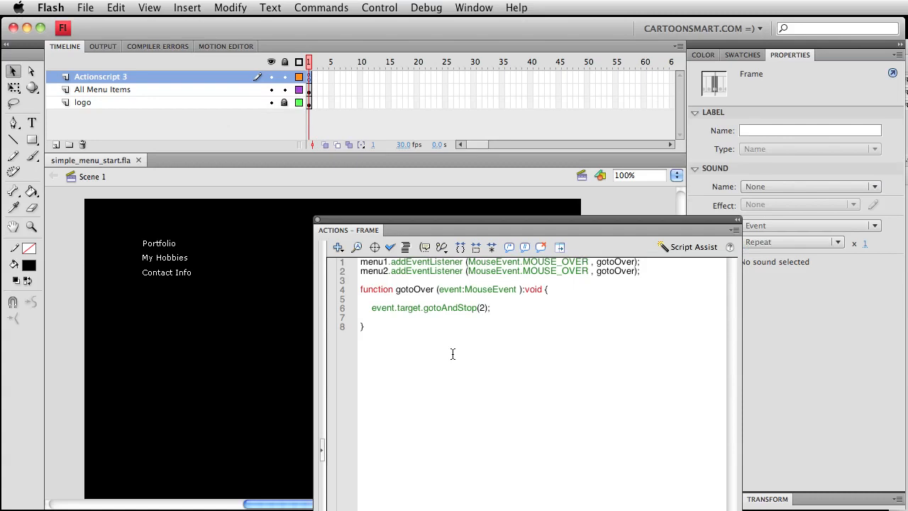
pyautogui.moveTo(158, 248)
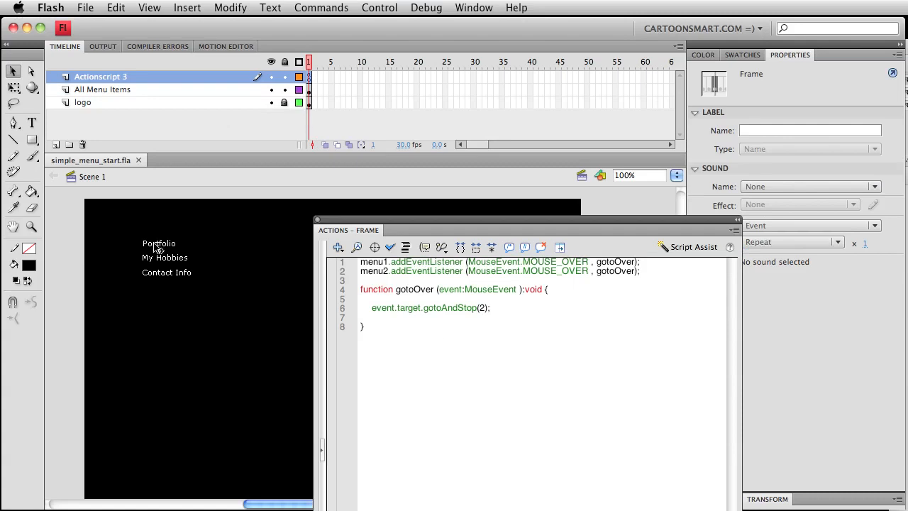
pyautogui.click(159, 244)
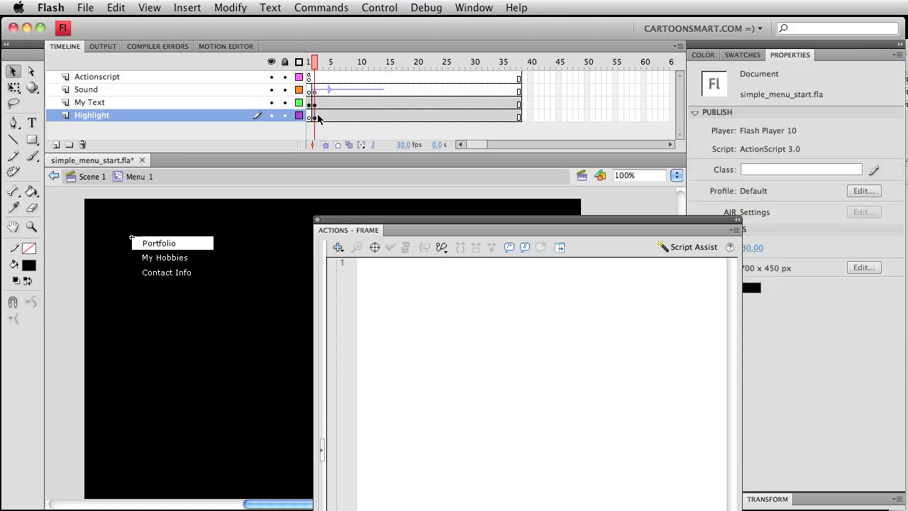
pyautogui.click(310, 115)
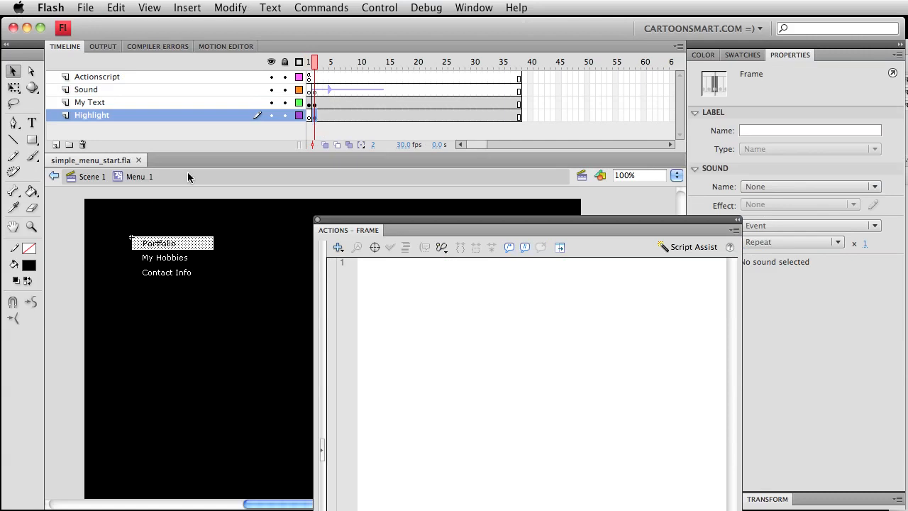
pyautogui.moveTo(175, 178)
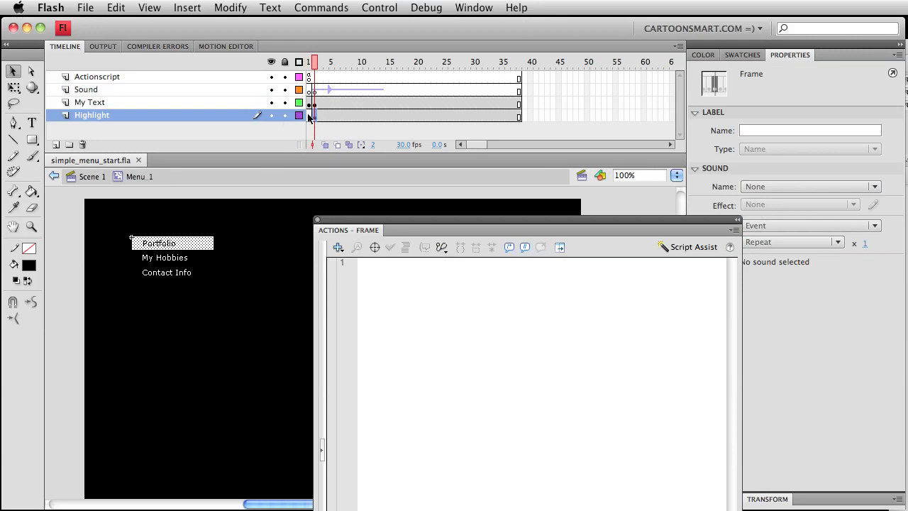
pyautogui.click(158, 243)
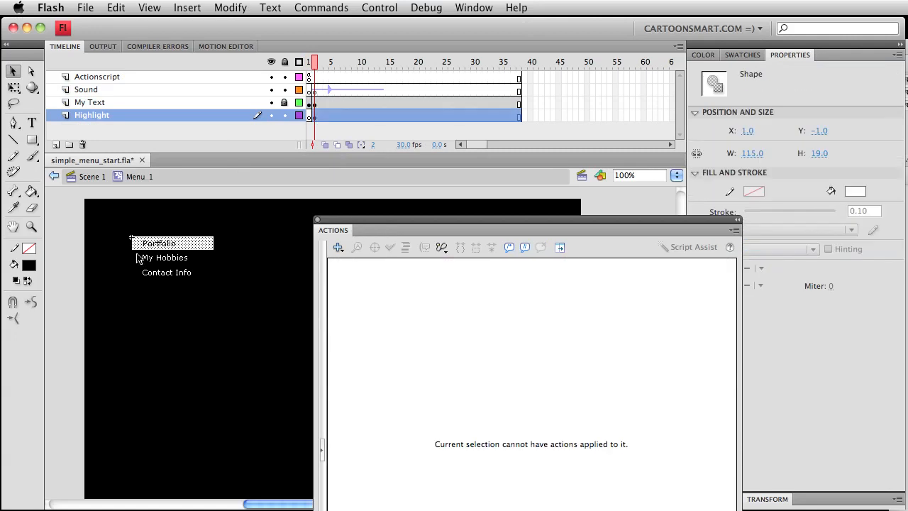
pyautogui.click(308, 114)
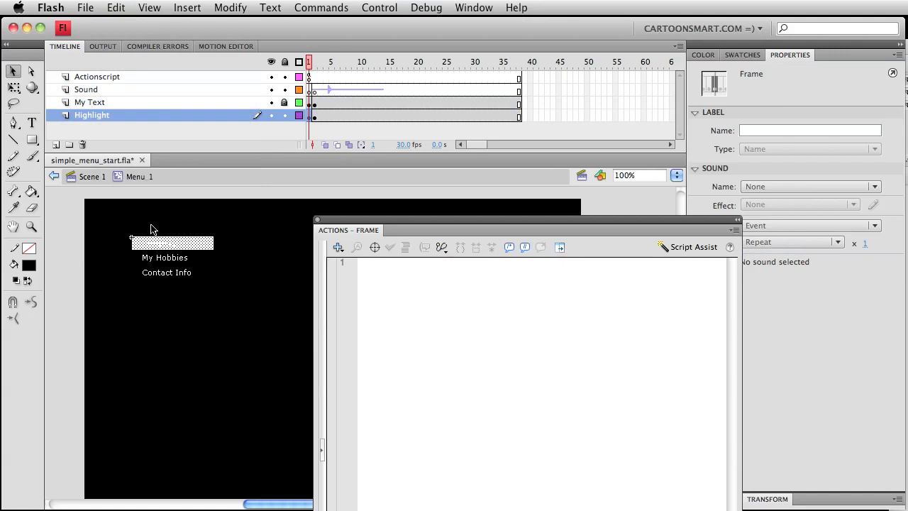
# Step: Fill the Portfolio highlight box on frame 1 with black
pyautogui.click(170, 243)
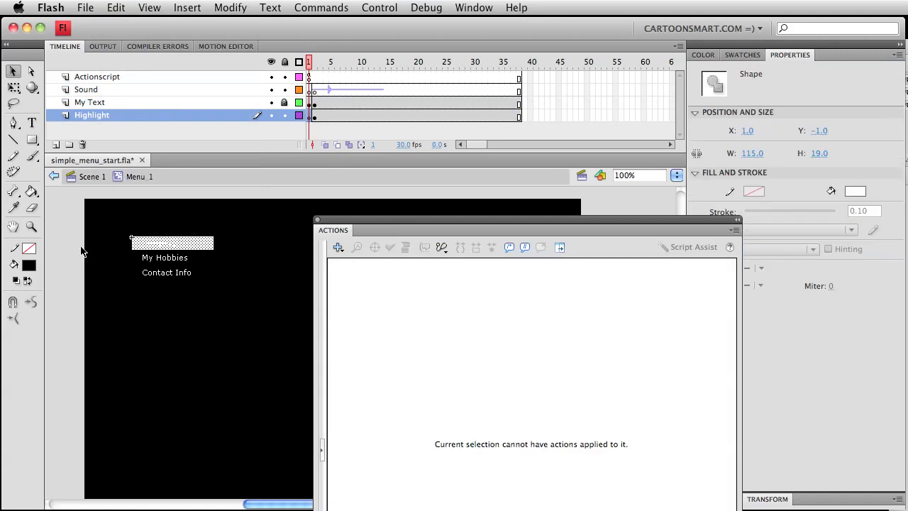
pyautogui.click(29, 264)
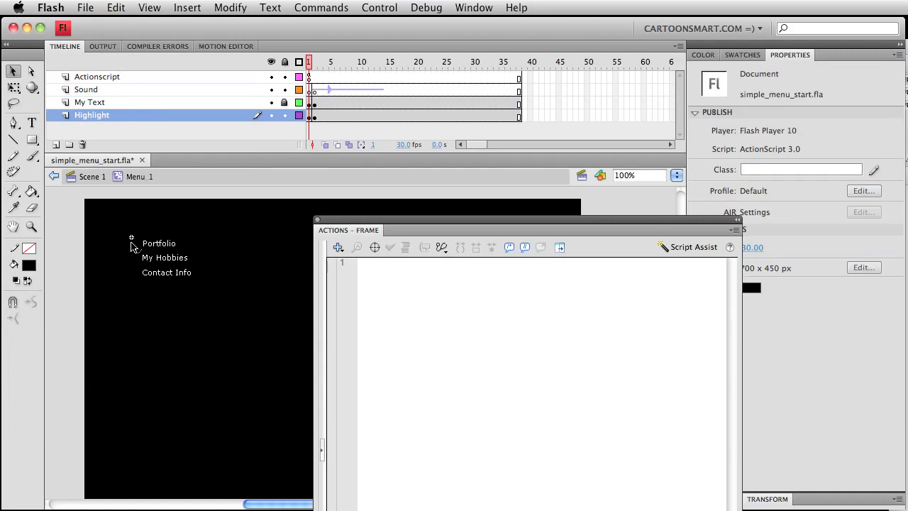
pyautogui.click(158, 244)
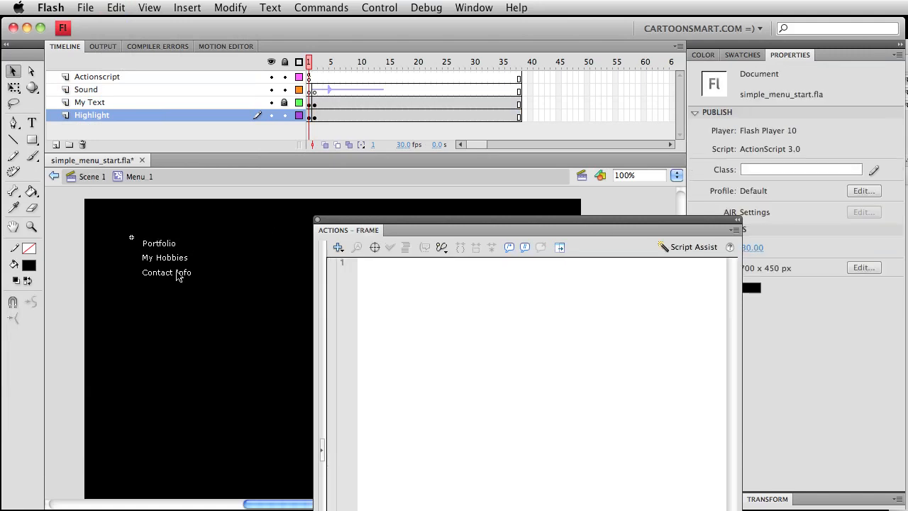
pyautogui.click(157, 242)
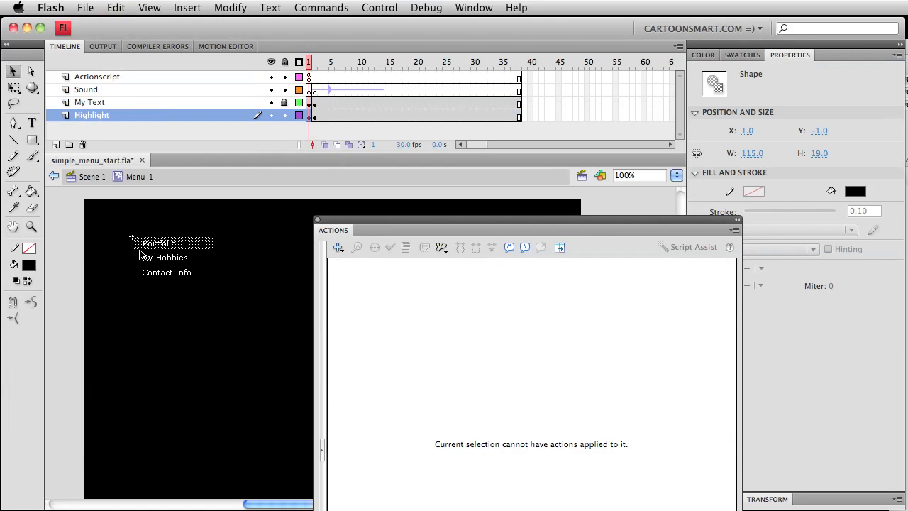
# Step: Open the Contact Info and other menu items to check their highlights
pyautogui.click(116, 8)
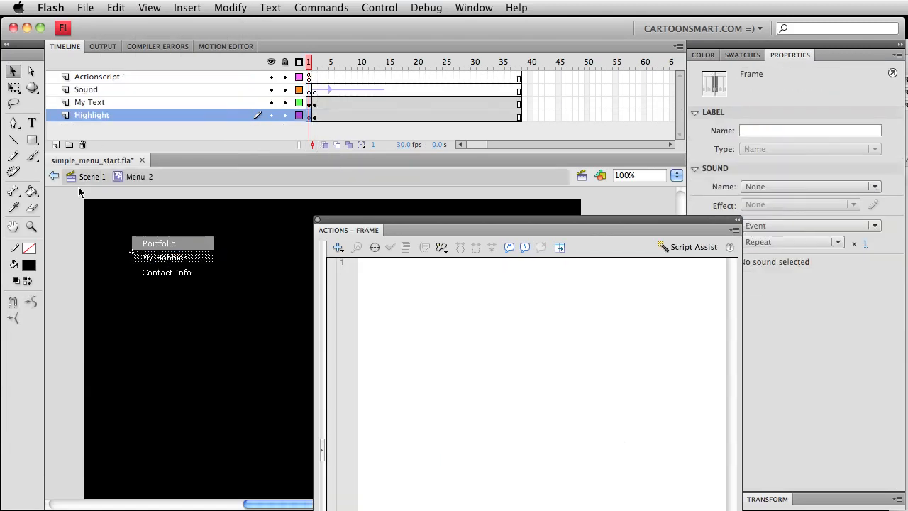
pyautogui.click(89, 102)
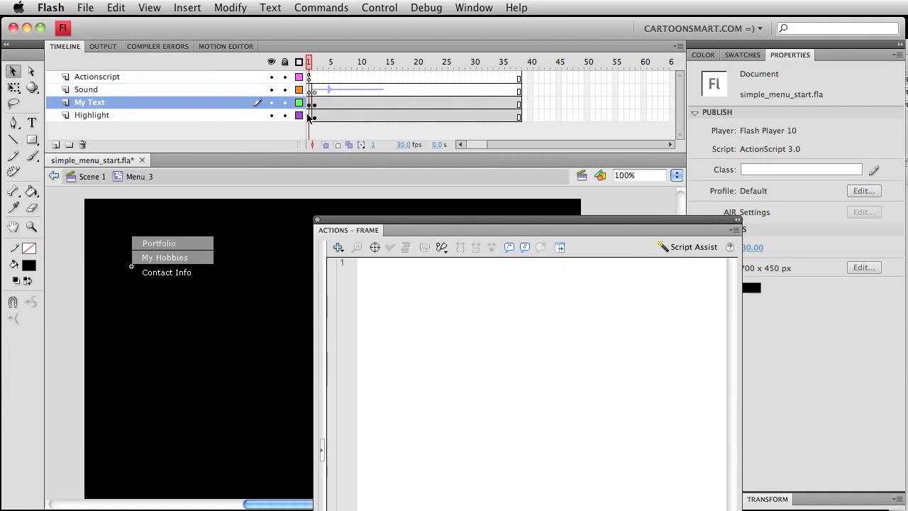
pyautogui.click(91, 115)
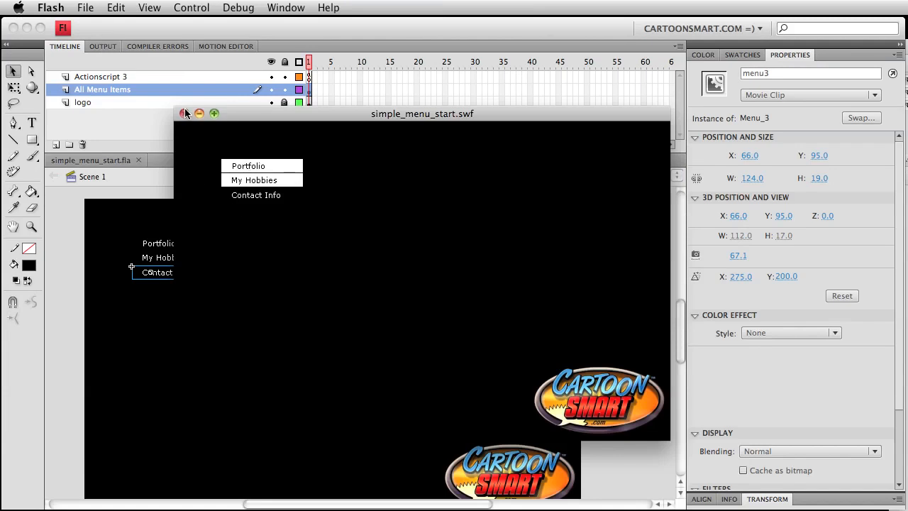
# Step: Close the test player and add a menu3 MOUSE_OVER listener calling gotoOver
pyautogui.click(185, 113)
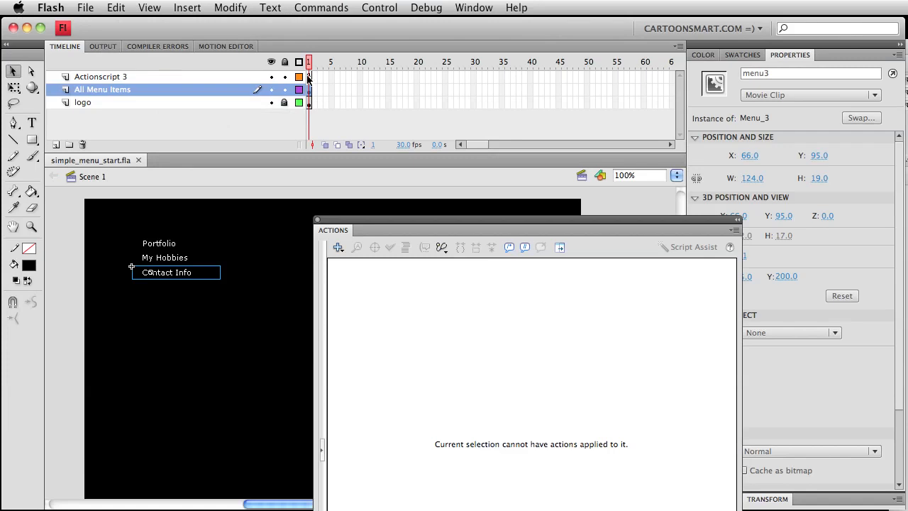
pyautogui.click(100, 75)
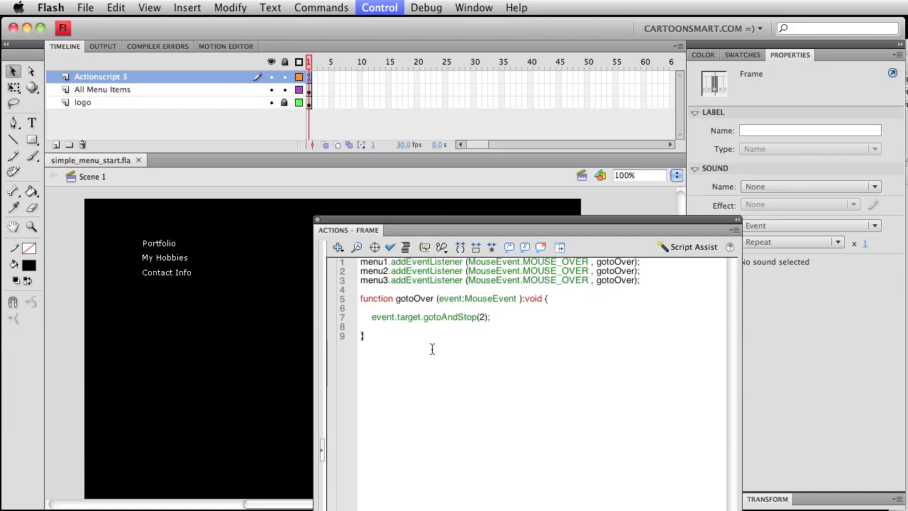
pyautogui.click(379, 8)
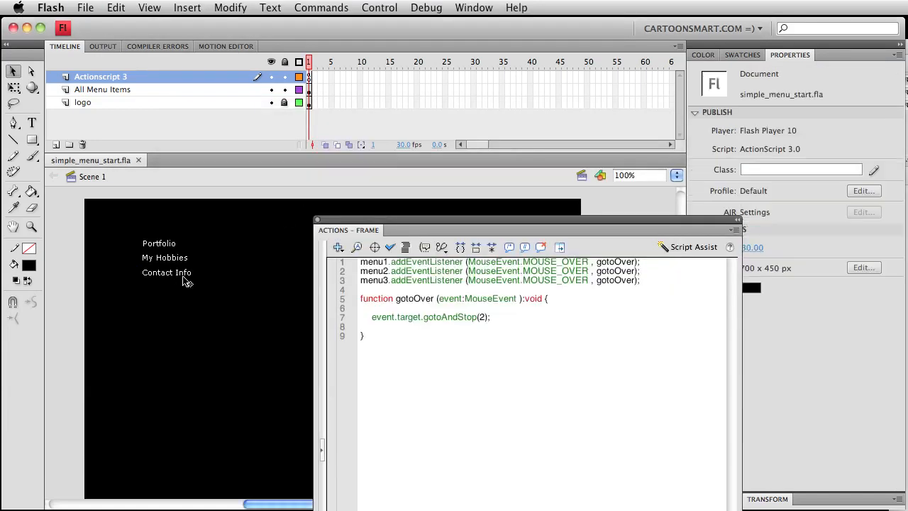
pyautogui.click(166, 271)
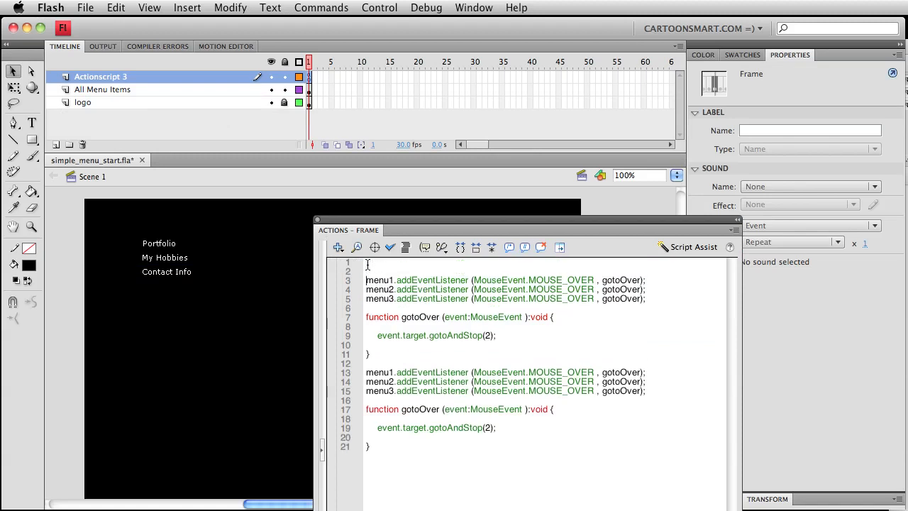
# Step: Add '//all my rollovers' and '// all my roll outs' comments to the listener code
pyautogui.write('//all my rollovers')
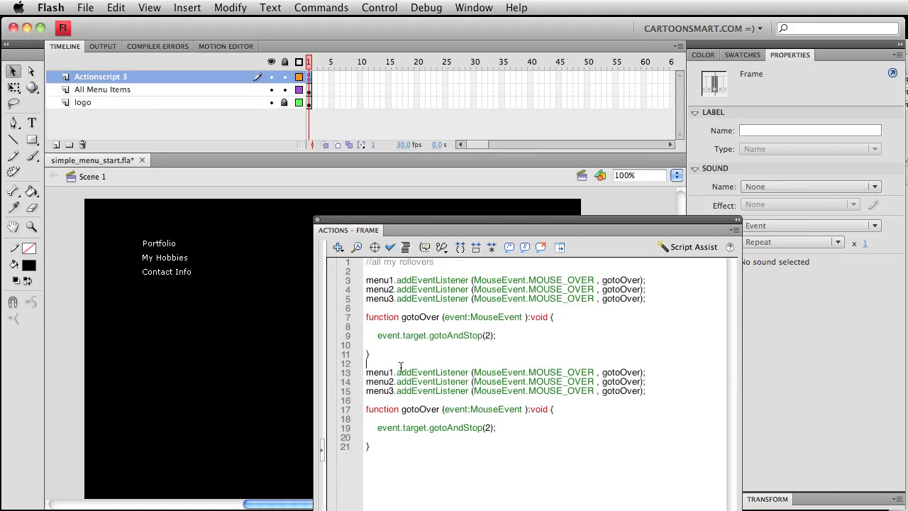
pyautogui.write('// all')
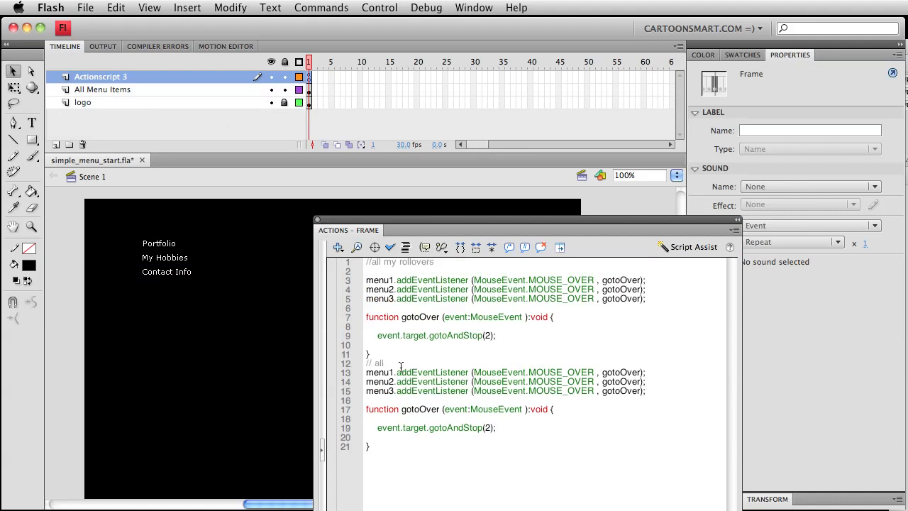
pyautogui.write('my')
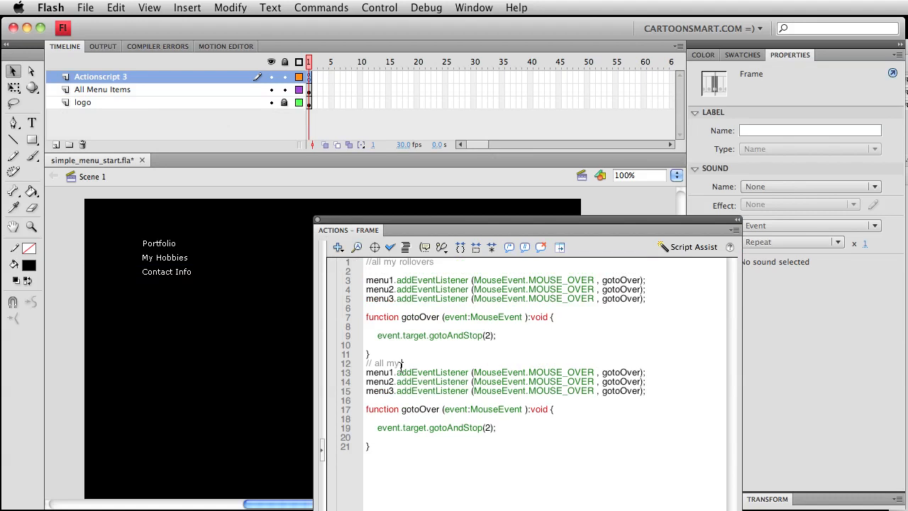
pyautogui.write('roll o')
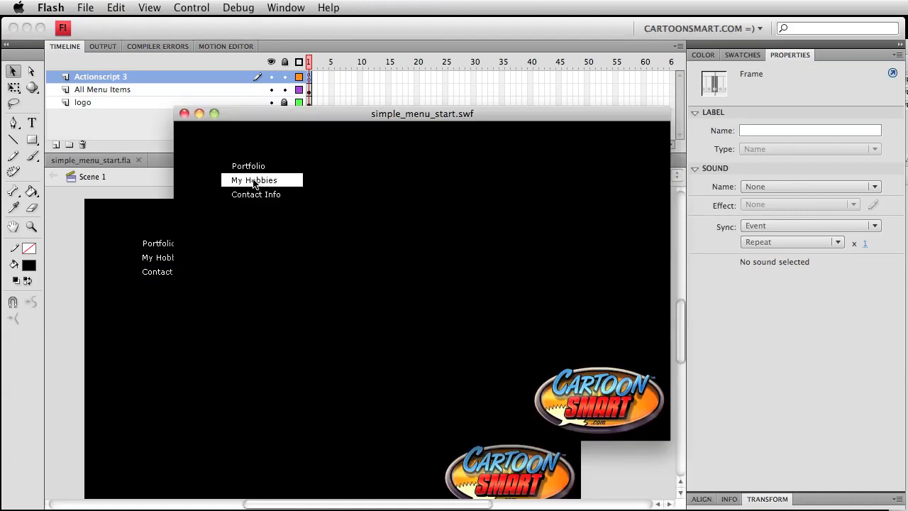
pyautogui.moveTo(248, 166)
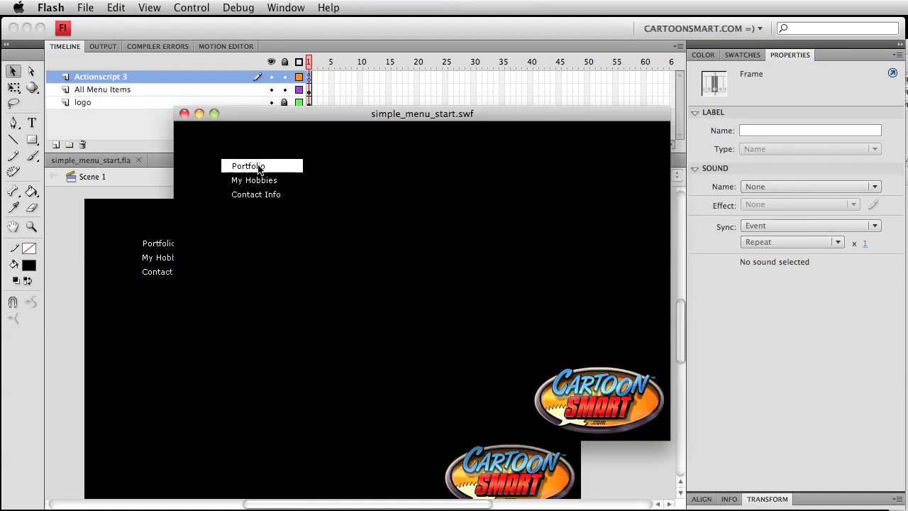
pyautogui.moveTo(255, 195)
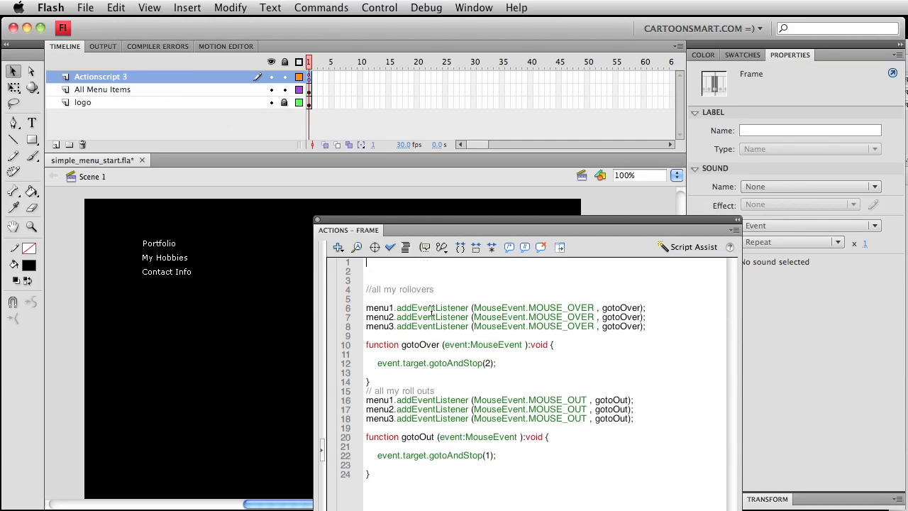
# Step: Write a menu buttonMode = true; line in the frame script
pyautogui.write('menu1')
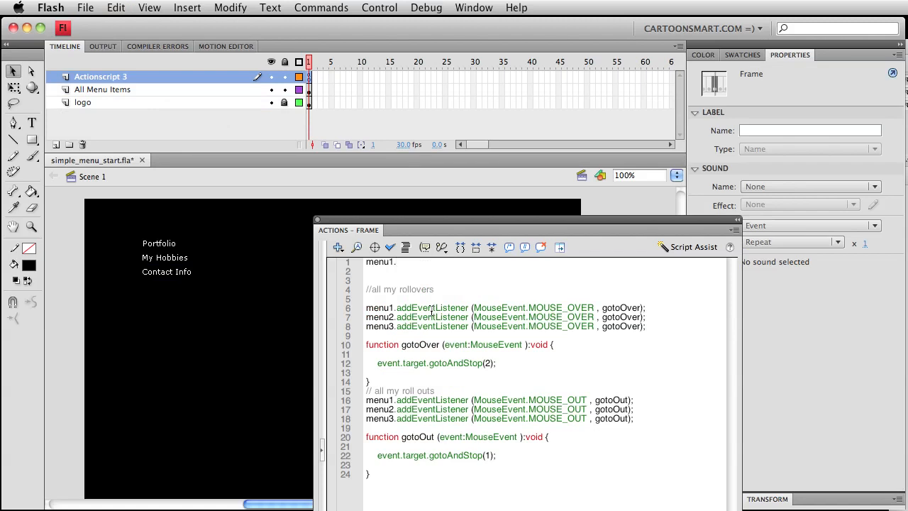
pyautogui.write('.buttonMode')
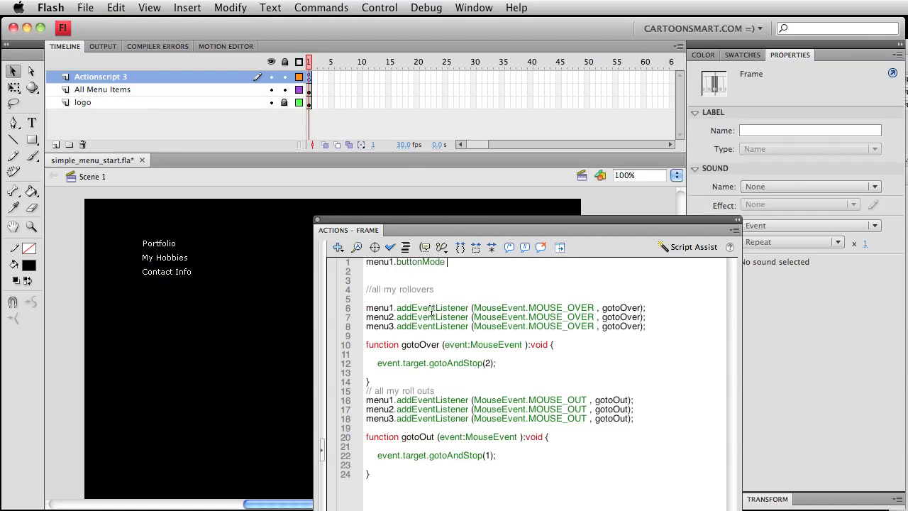
pyautogui.write('=')
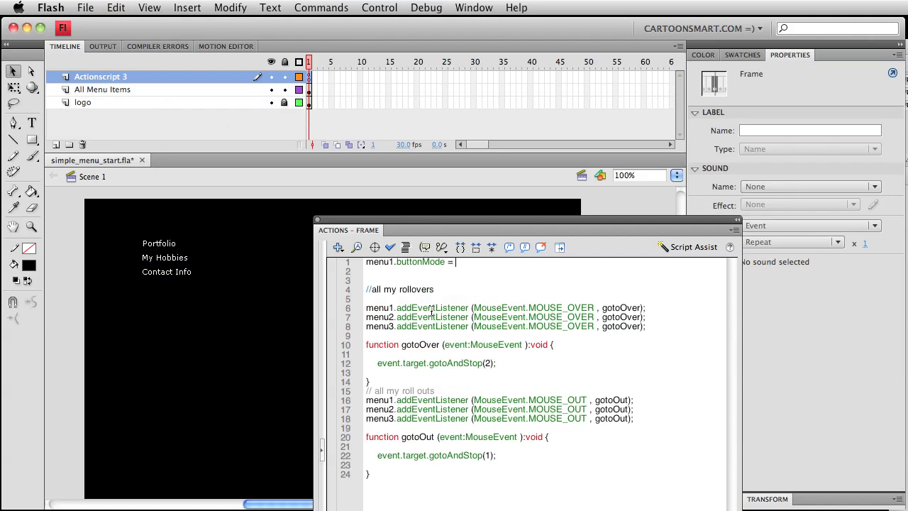
pyautogui.write('true;')
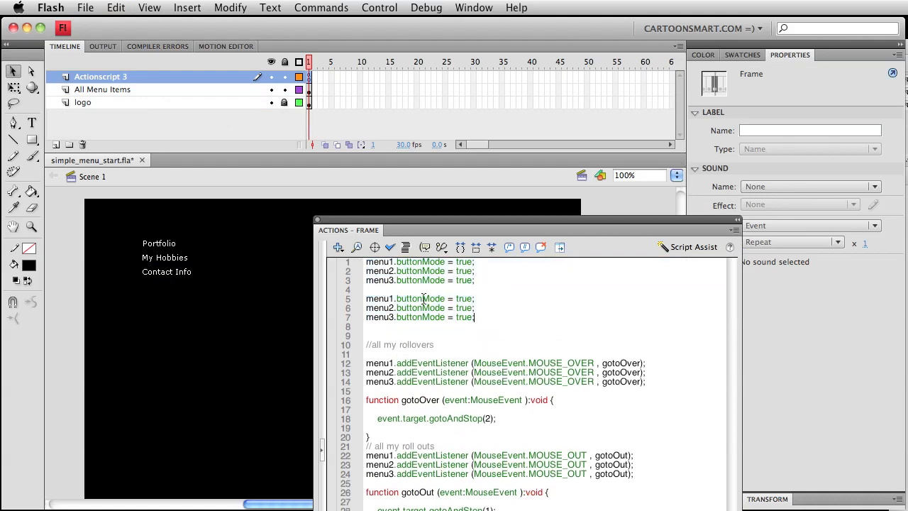
# Step: Change the repeated buttonMode lines to useHandCursor for the menu items
pyautogui.doubleClick(420, 298)
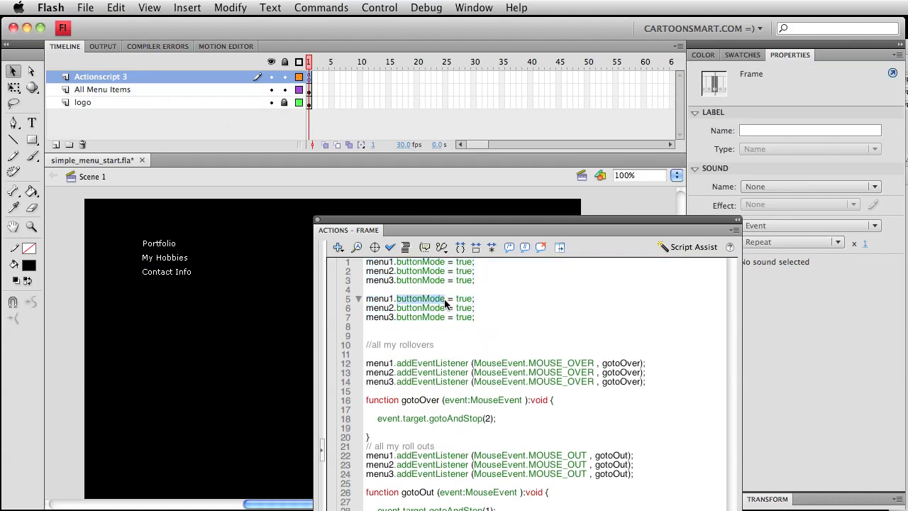
pyautogui.write('useHandCursor')
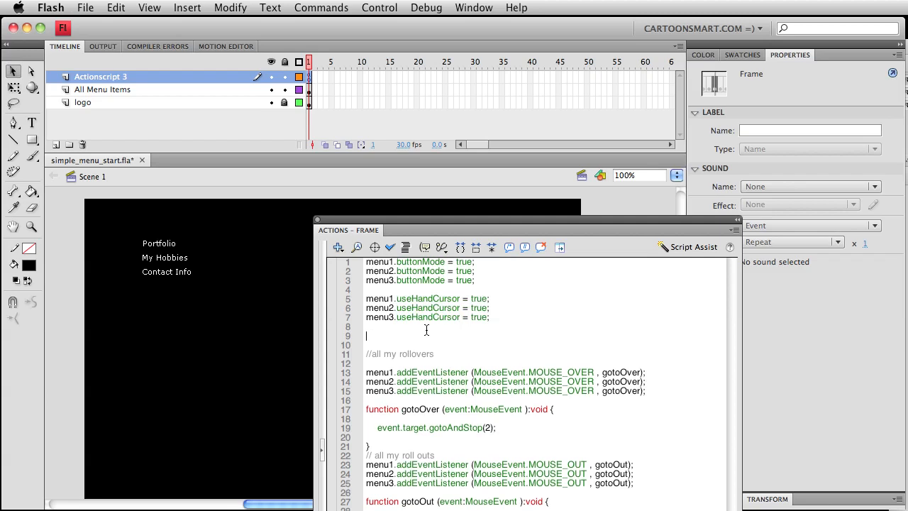
pyautogui.write('menu1.')
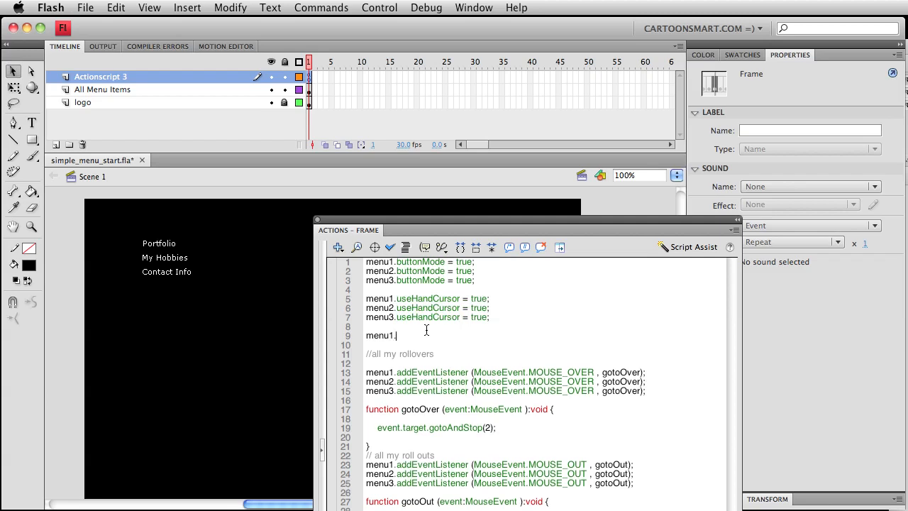
pyautogui.write('us')
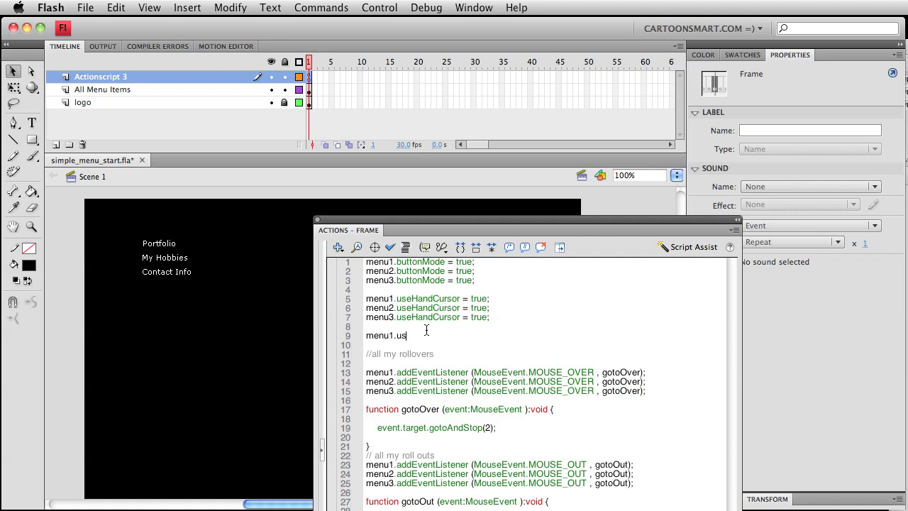
pyautogui.write('eHan')
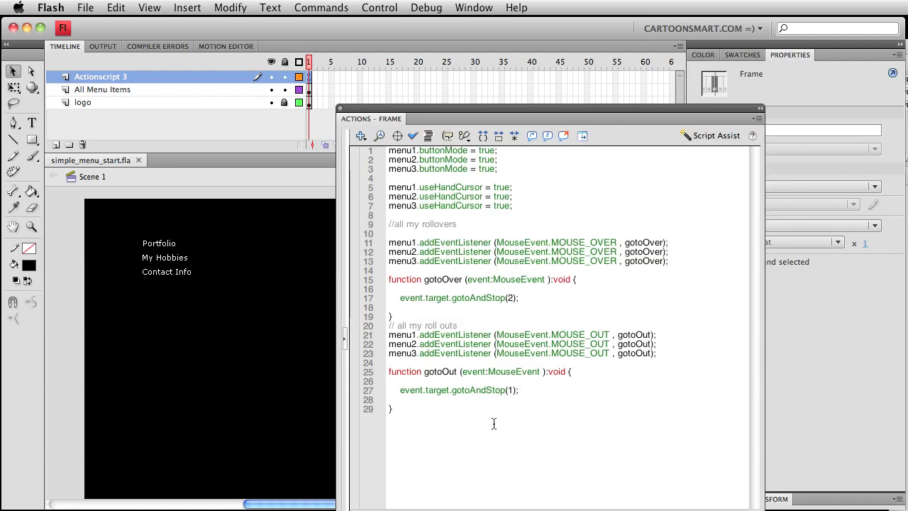
pyautogui.moveTo(520, 428)
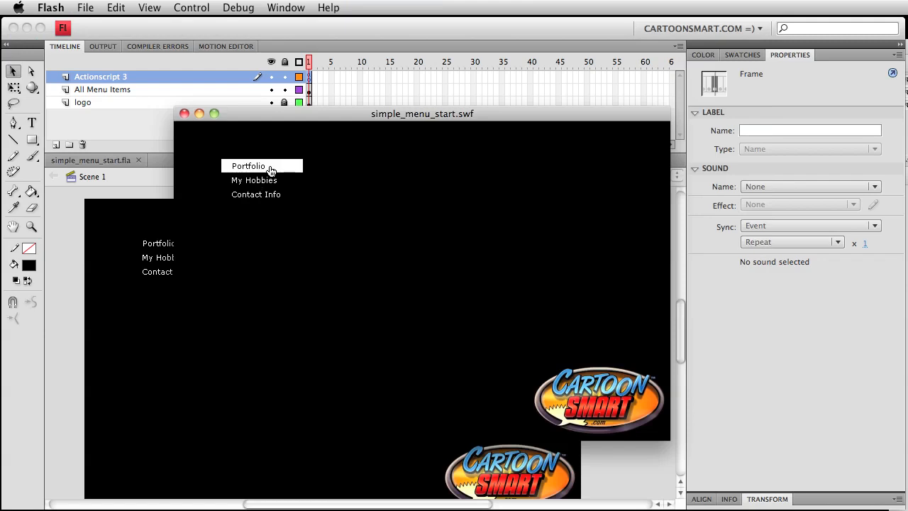
pyautogui.moveTo(211, 175)
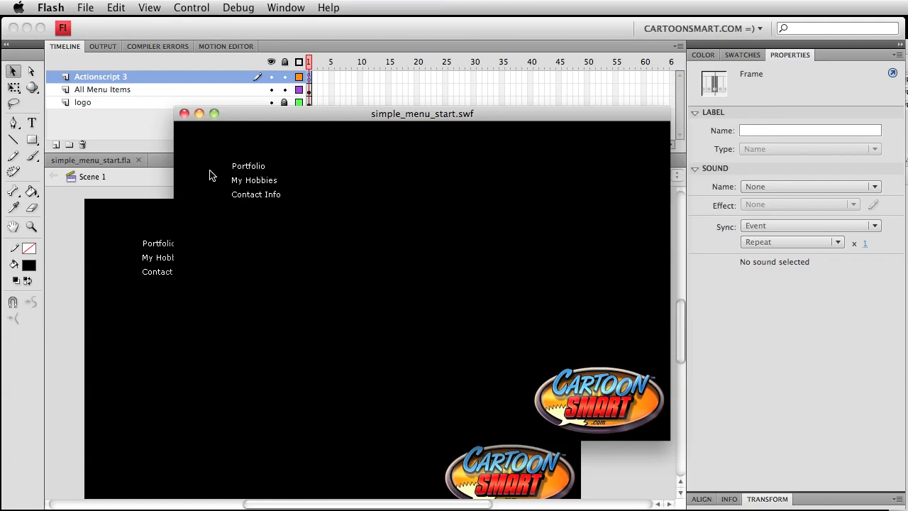
pyautogui.moveTo(253, 180)
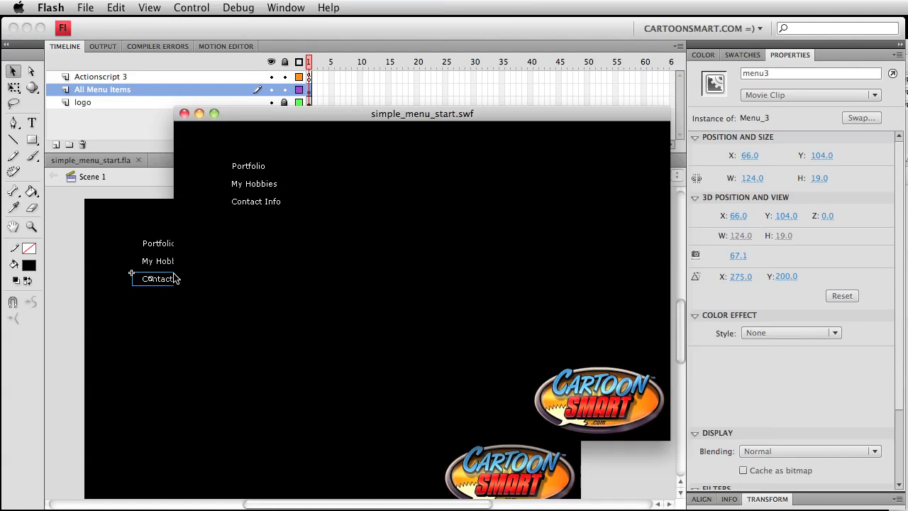
pyautogui.moveTo(254, 183)
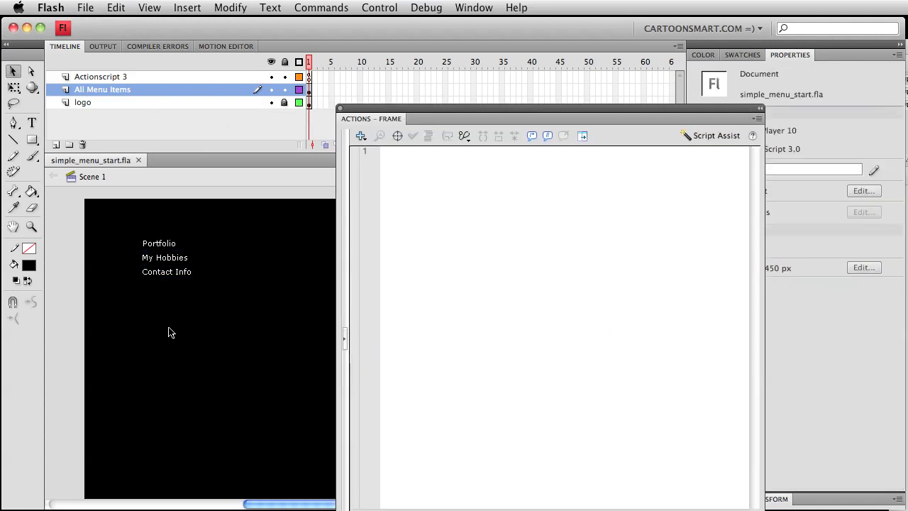
# Step: Change the copied listener to MOUSE_DOWN calling gotoSite and rename its function
pyautogui.click(100, 75)
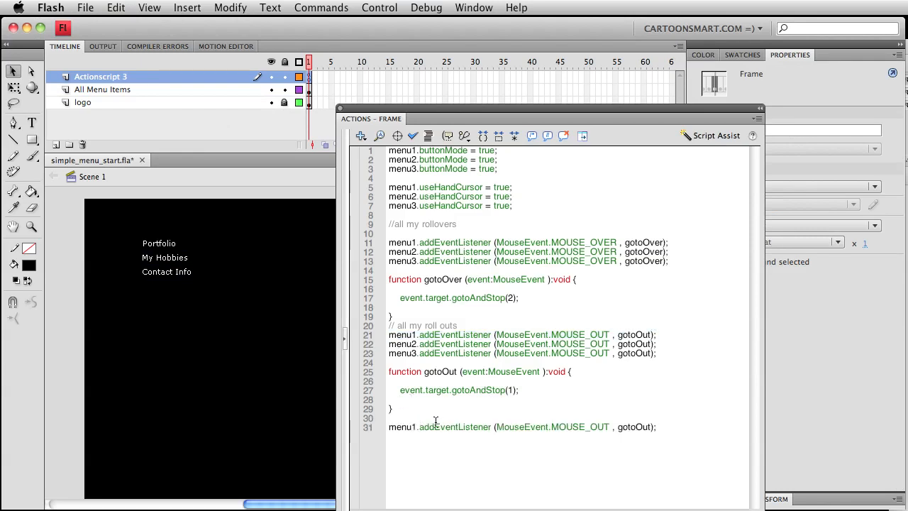
pyautogui.doubleClick(578, 426)
pyautogui.write('CLICK')
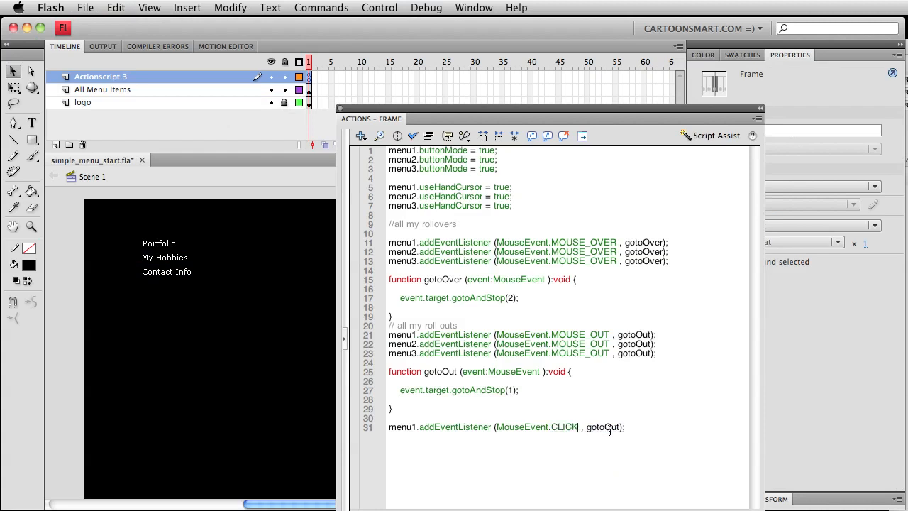
pyautogui.write('MOU')
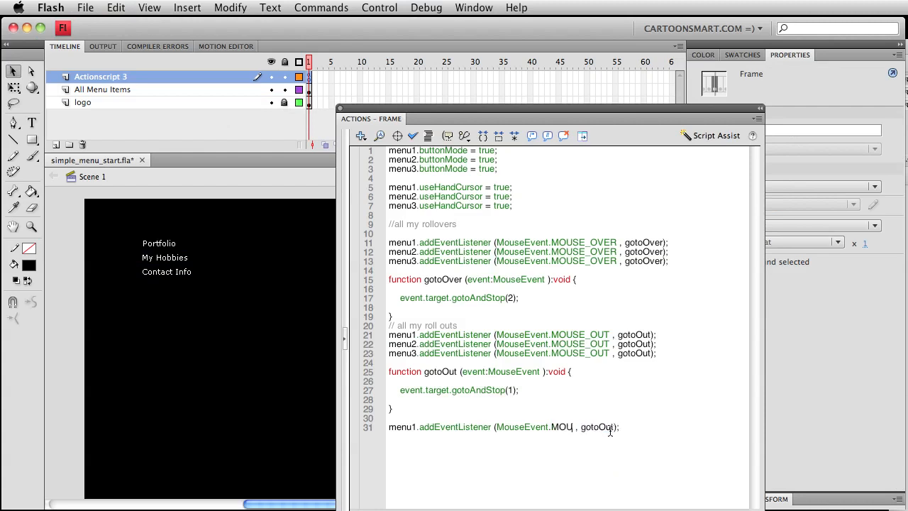
pyautogui.write('SE')
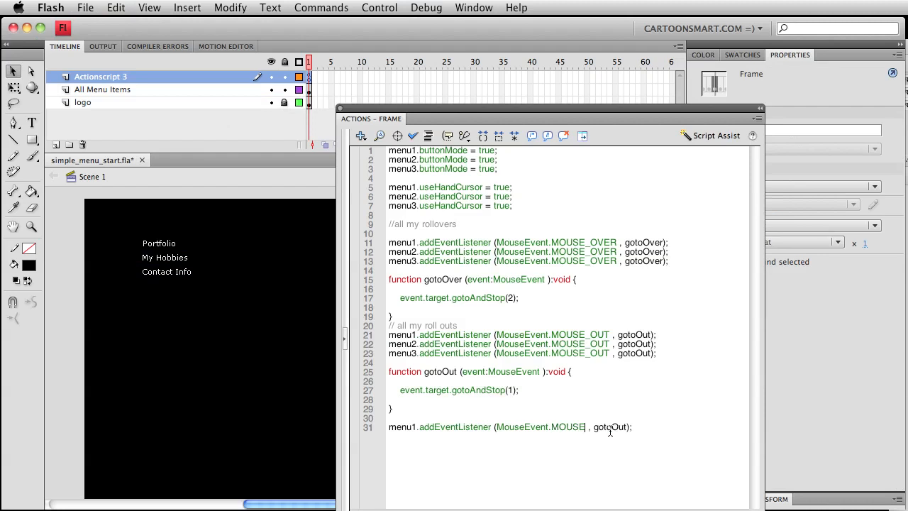
pyautogui.write('_DOWN')
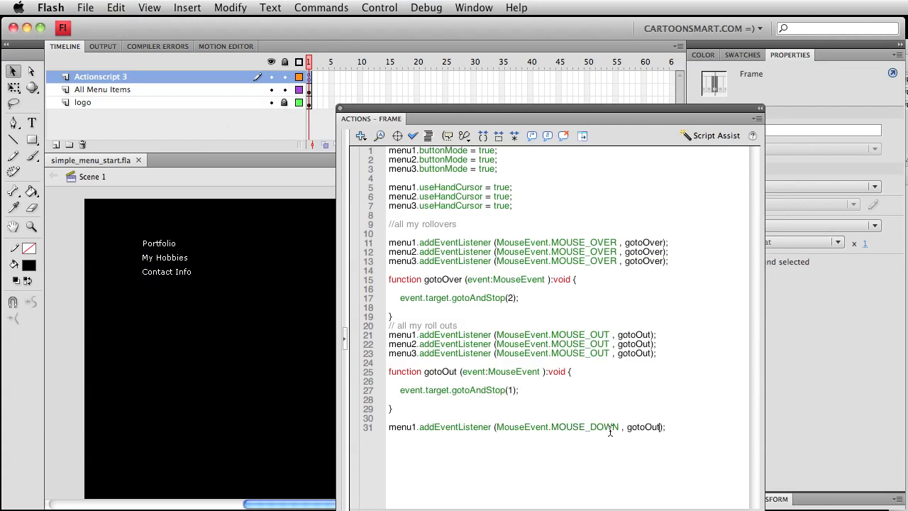
pyautogui.write('gotoSite')
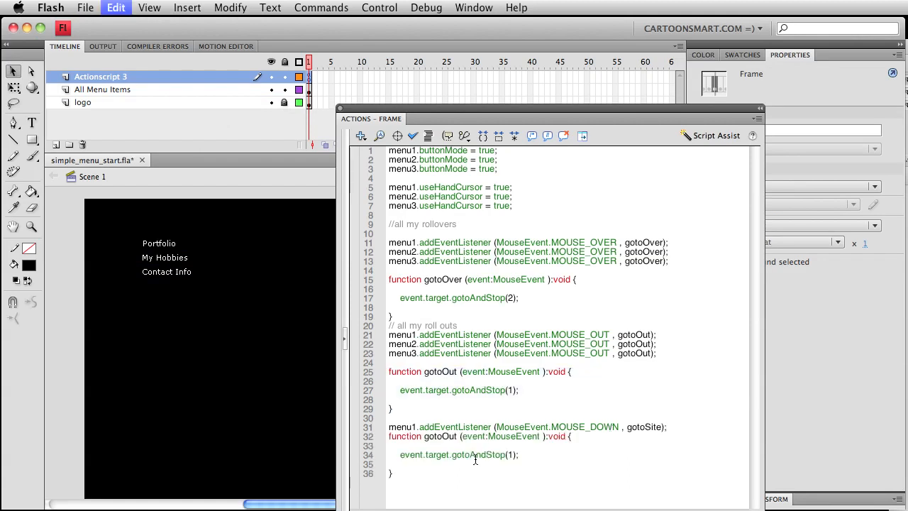
pyautogui.click(665, 426)
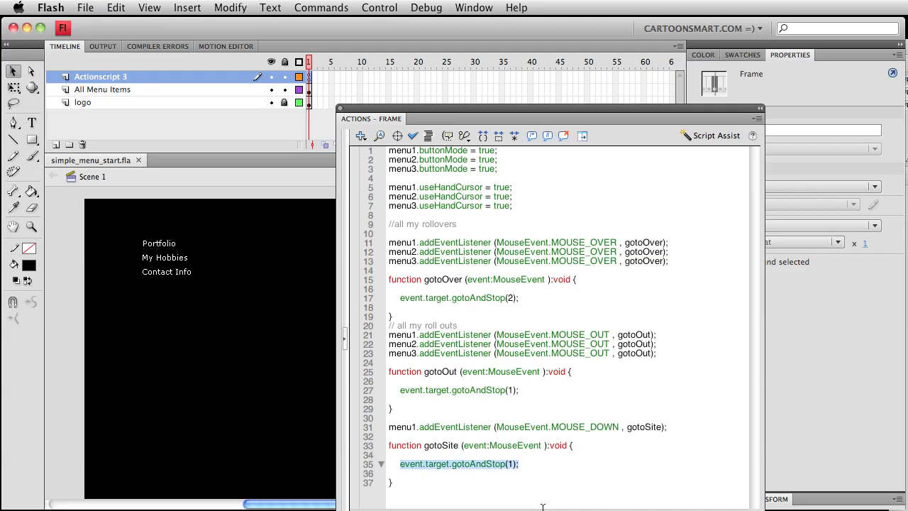
pyautogui.write('var')
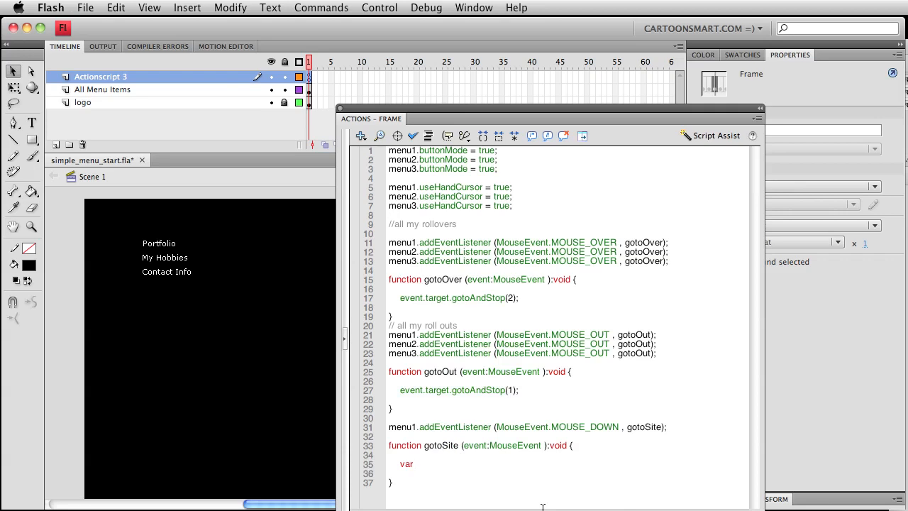
pyautogui.write('request:URLR')
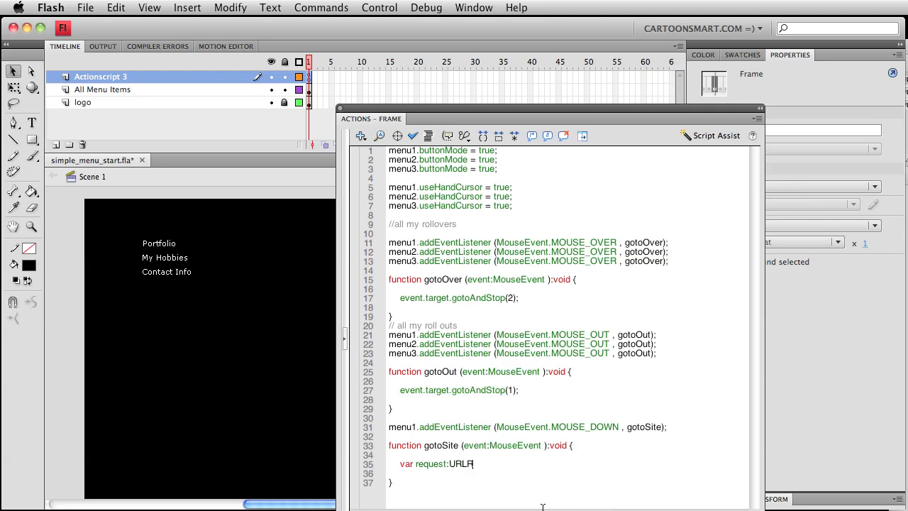
pyautogui.write('equest')
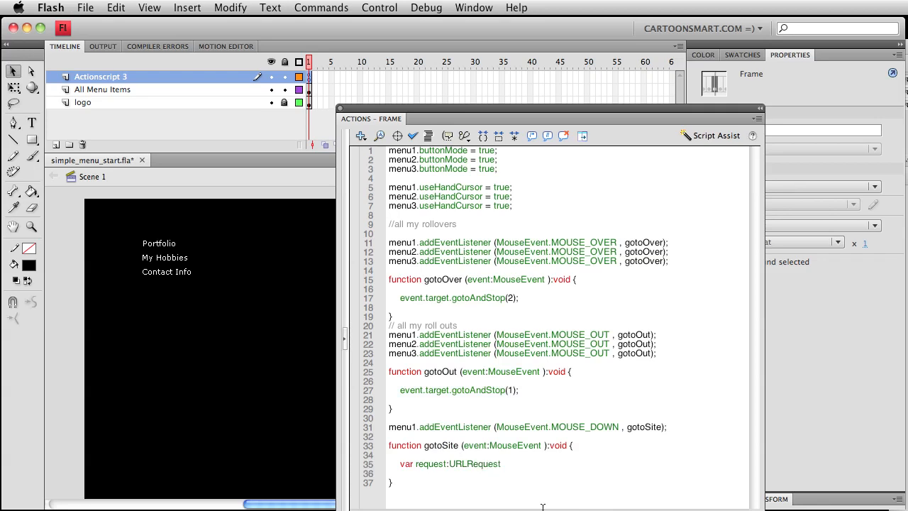
pyautogui.write('=')
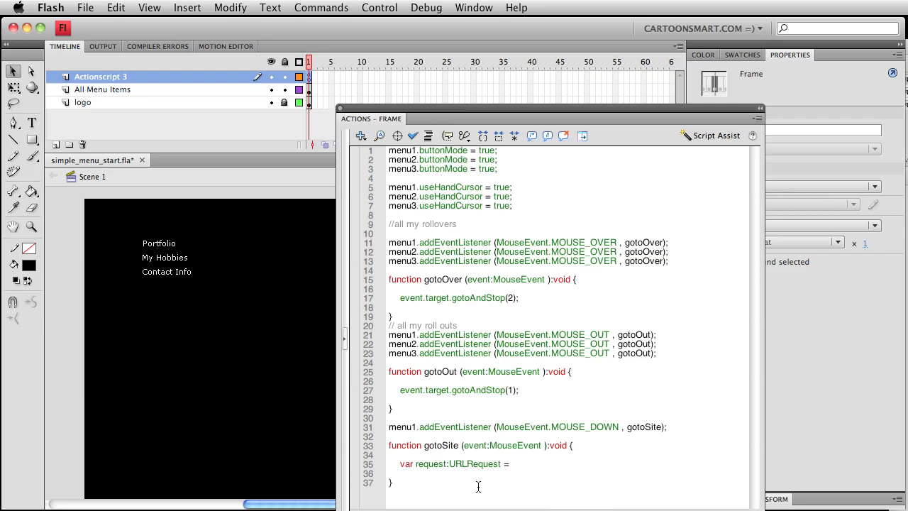
pyautogui.write('csR')
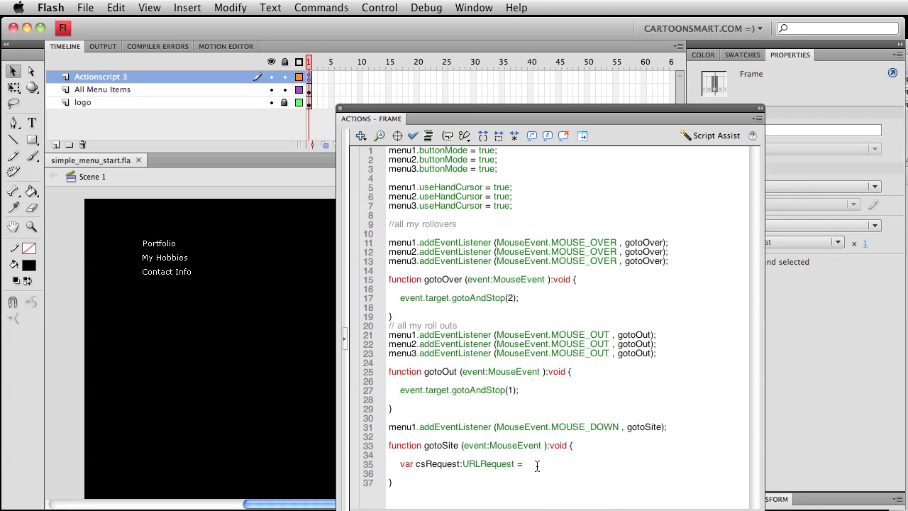
pyautogui.write('new URL')
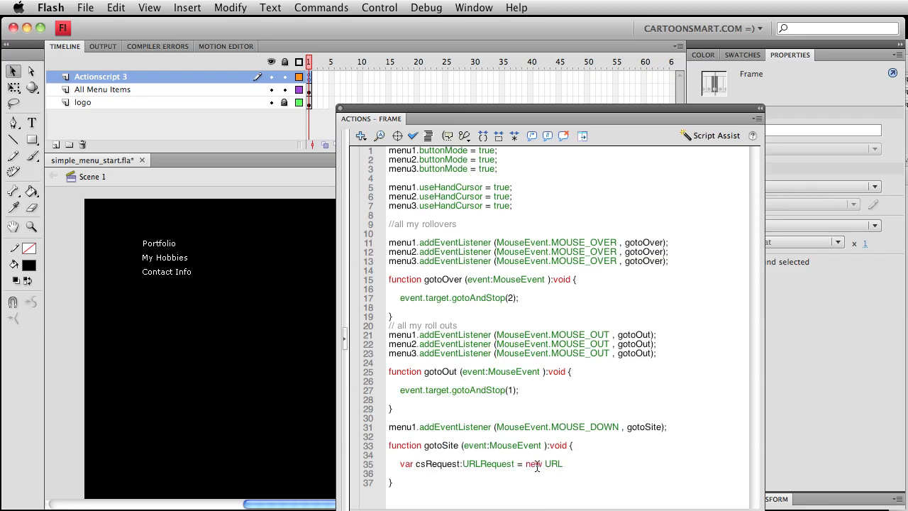
pyautogui.write('Request')
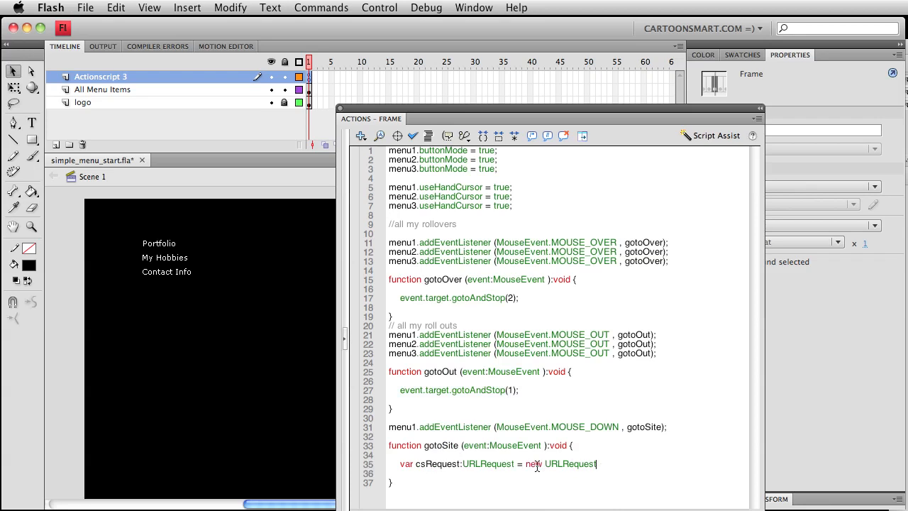
pyautogui.write('(')
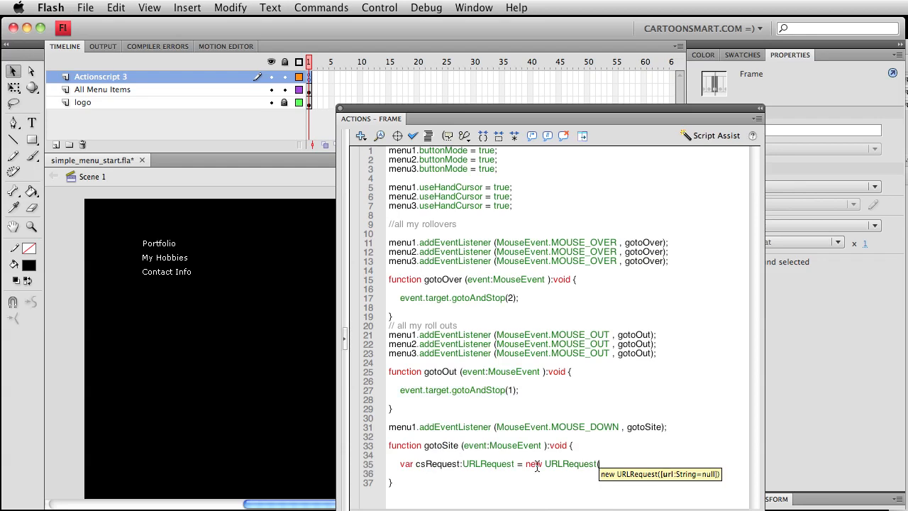
pyautogui.write('"http')
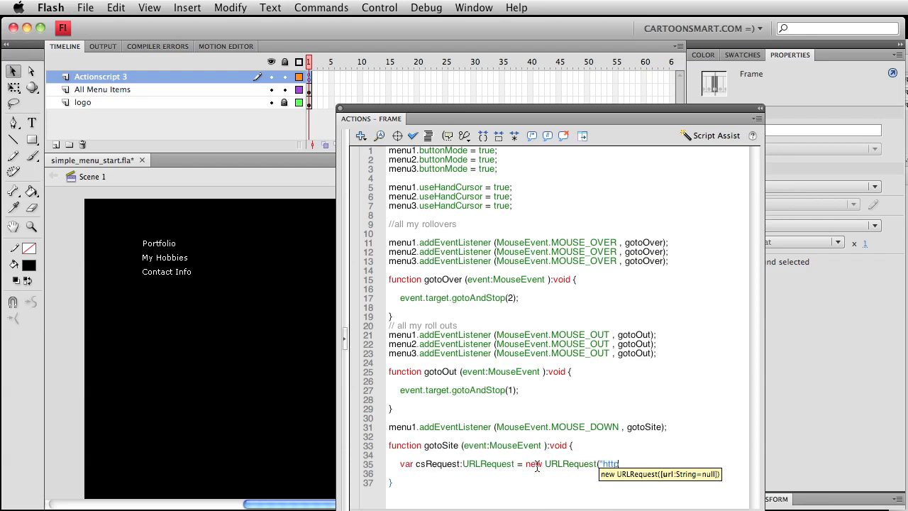
pyautogui.write('://www.cartoonsmart.c')
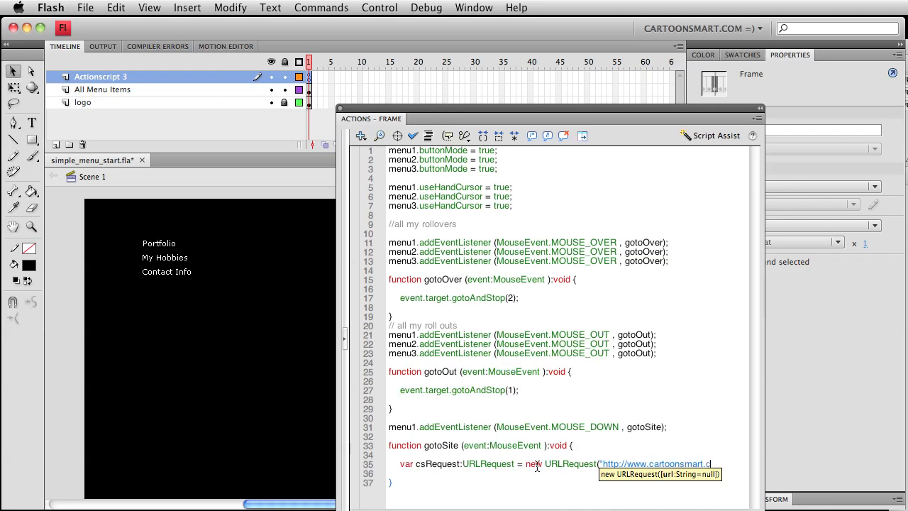
pyautogui.write('om");')
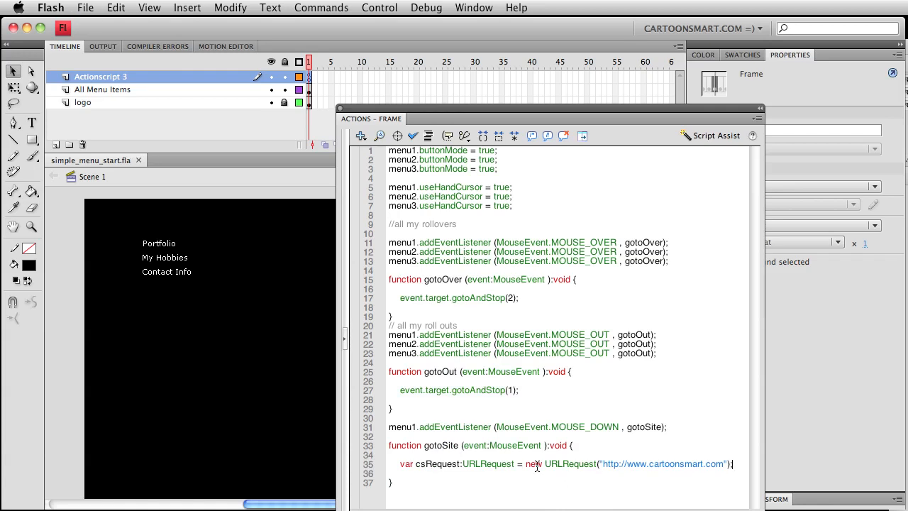
# Step: Call navigateToURL with the request in gotoSite
pyautogui.write('navi')
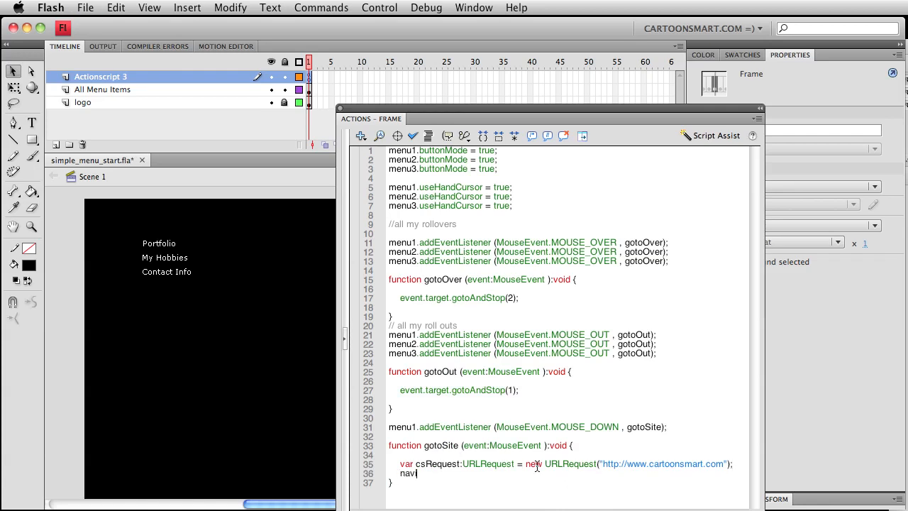
pyautogui.write('gateToURL(')
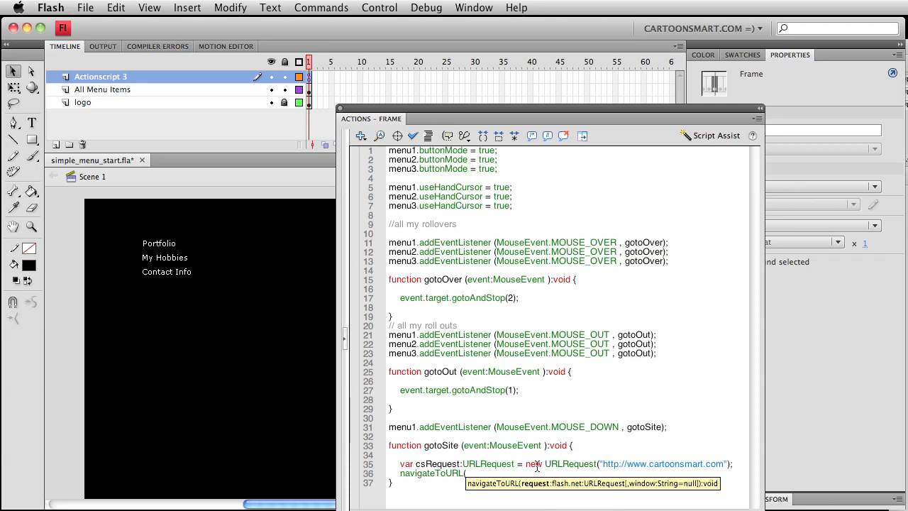
pyautogui.write('cs')
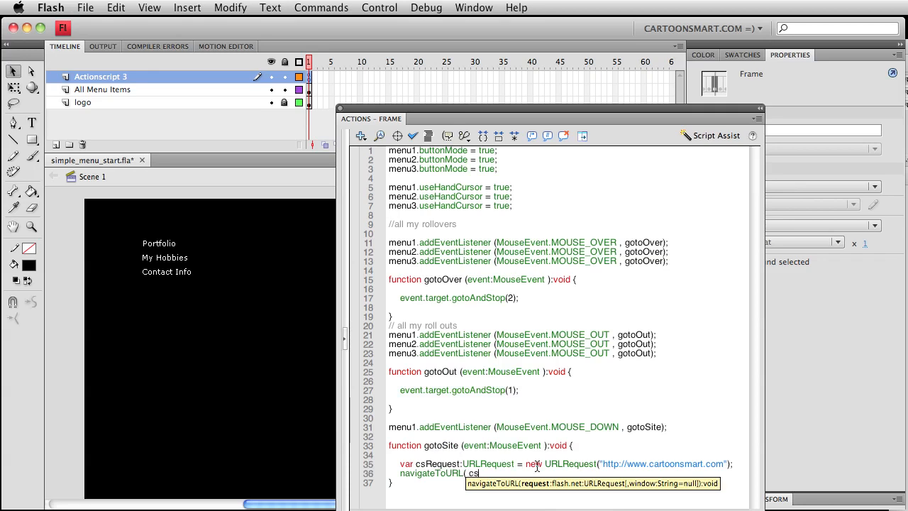
pyautogui.write('Request')
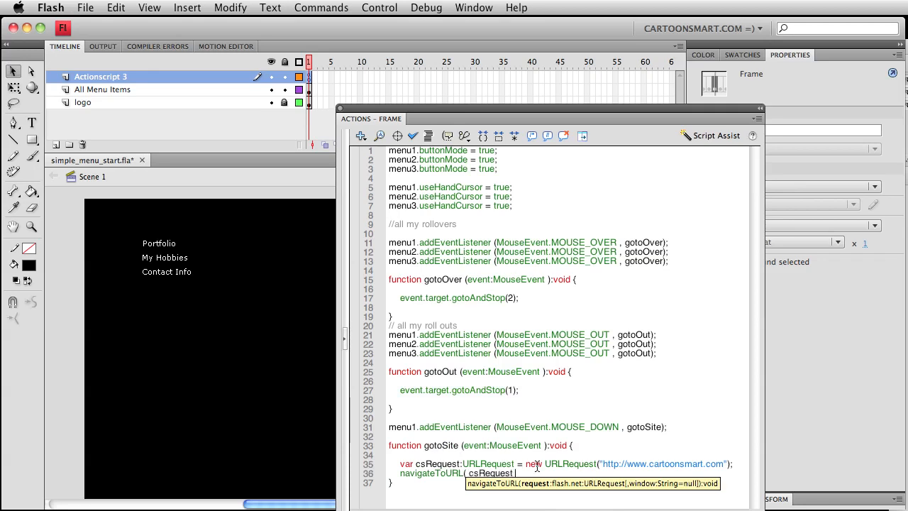
pyautogui.write(',')
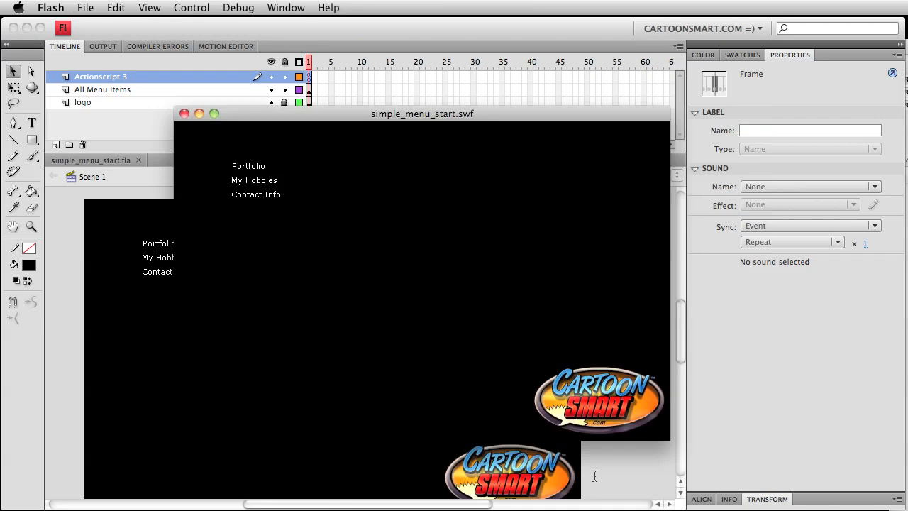
pyautogui.moveTo(248, 166)
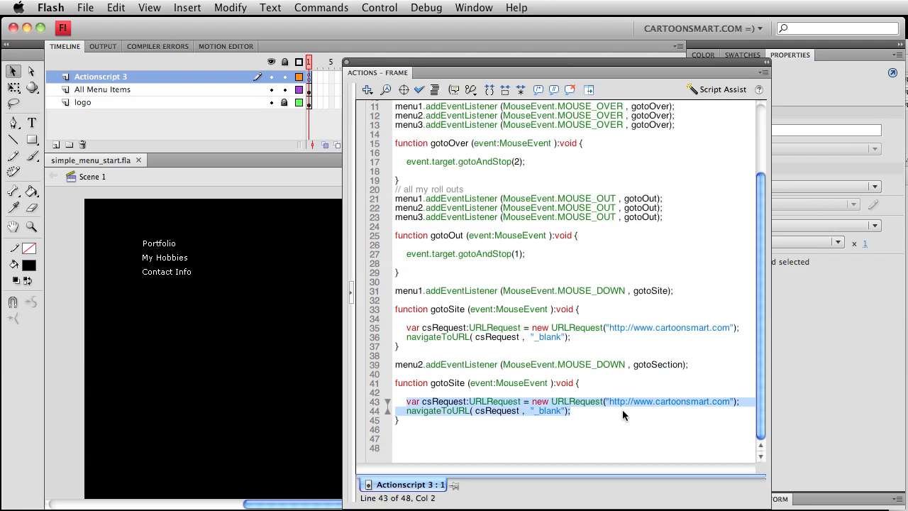
# Step: Replace the copied URLRequest and navigateToURL lines with gotoAndStop( 2 );
pyautogui.press('Delete')
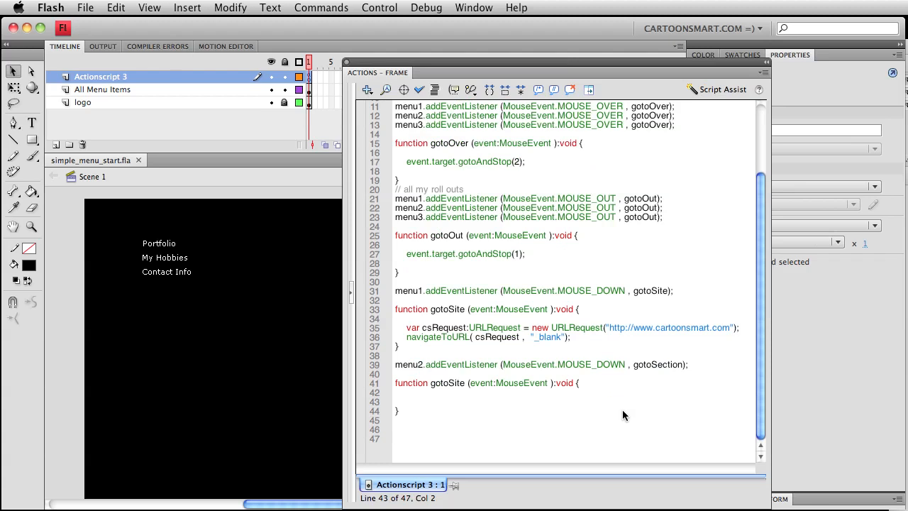
pyautogui.write('gotA')
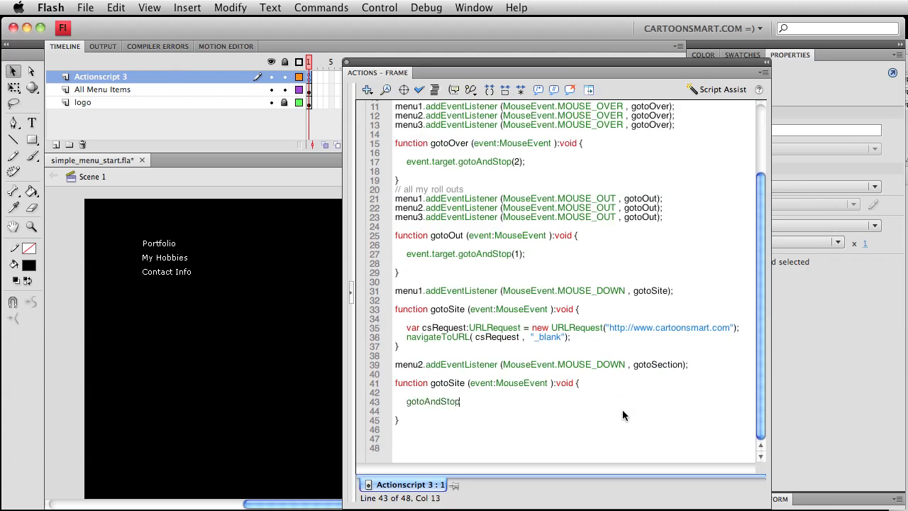
pyautogui.write('( )')
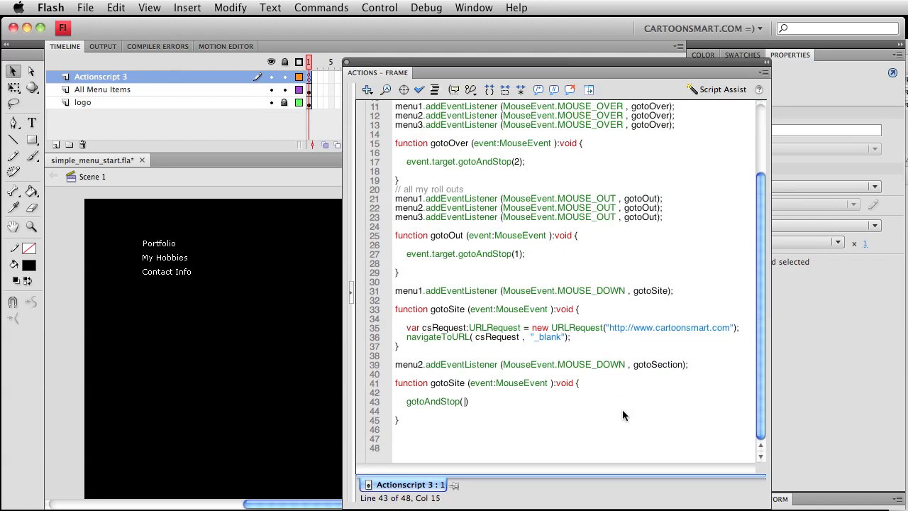
pyautogui.write('2')
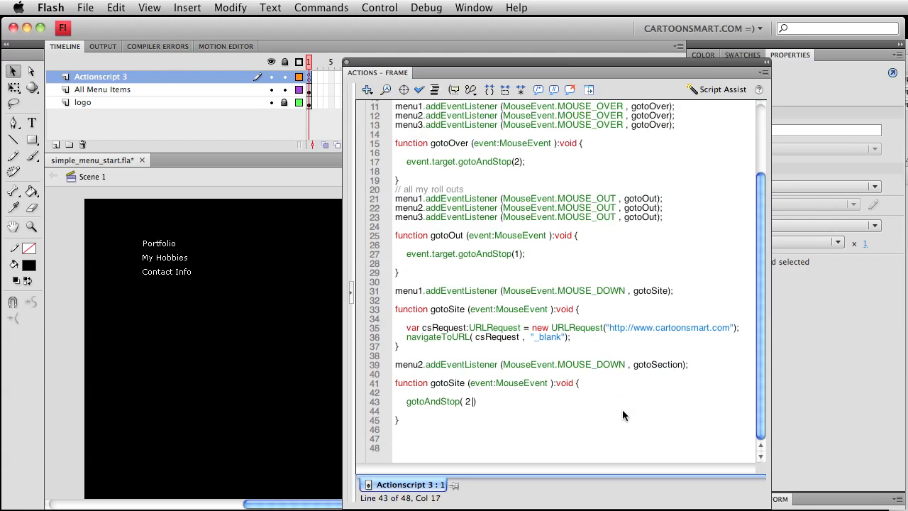
pyautogui.write(');')
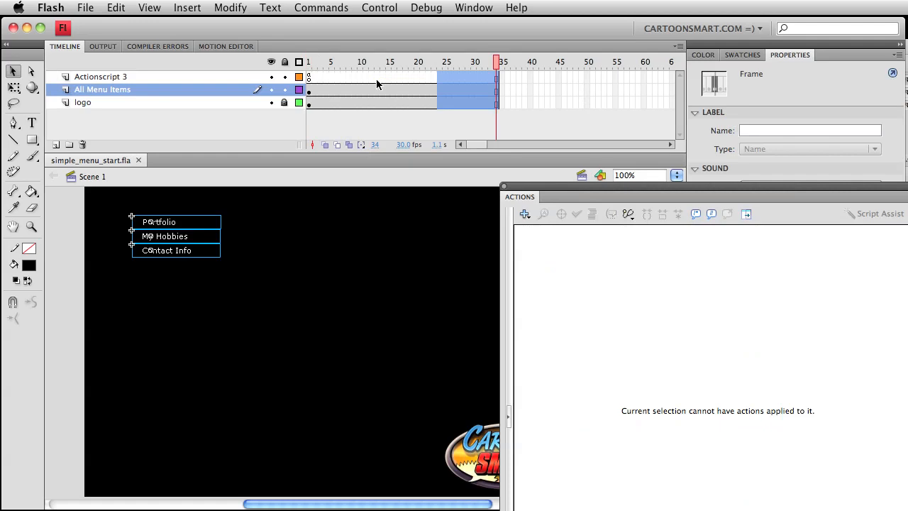
pyautogui.moveTo(64, 135)
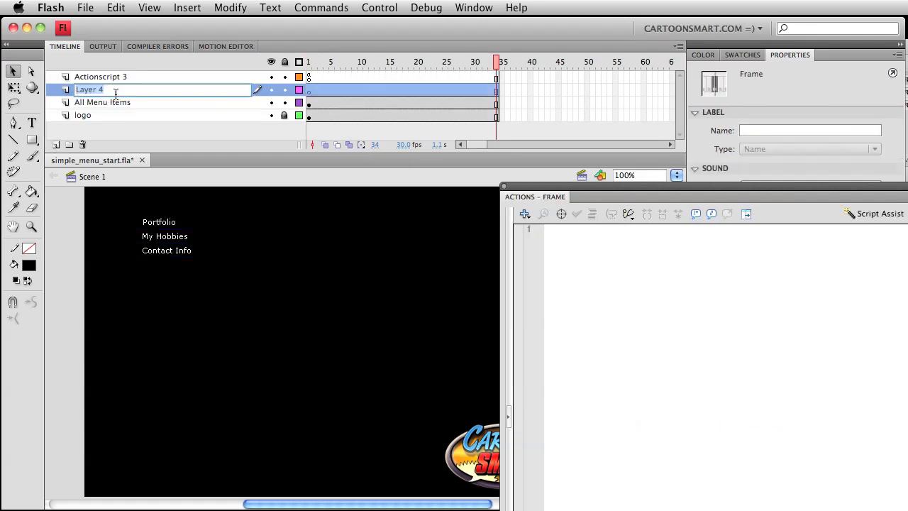
# Step: Name the new layer Frame Label and label its frame 11 keyframe 'hobbies'
pyautogui.write('Frame Label')
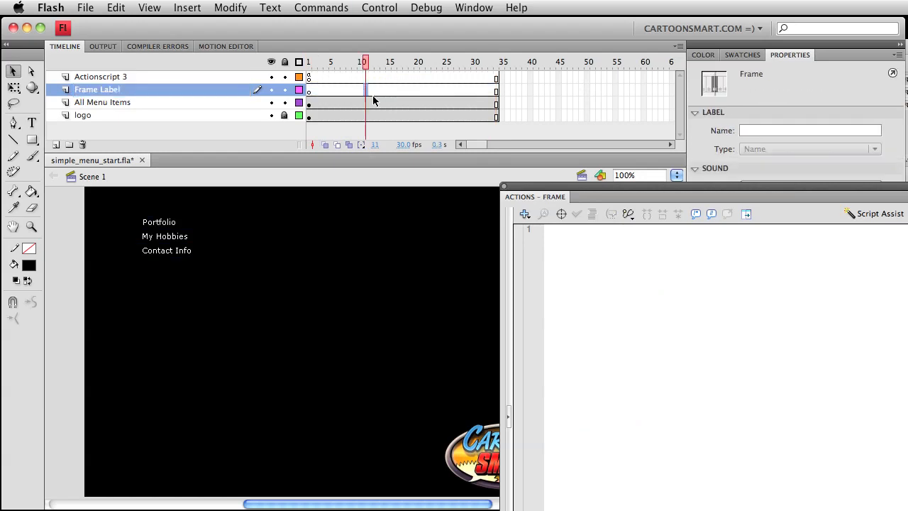
pyautogui.rightClick(365, 89)
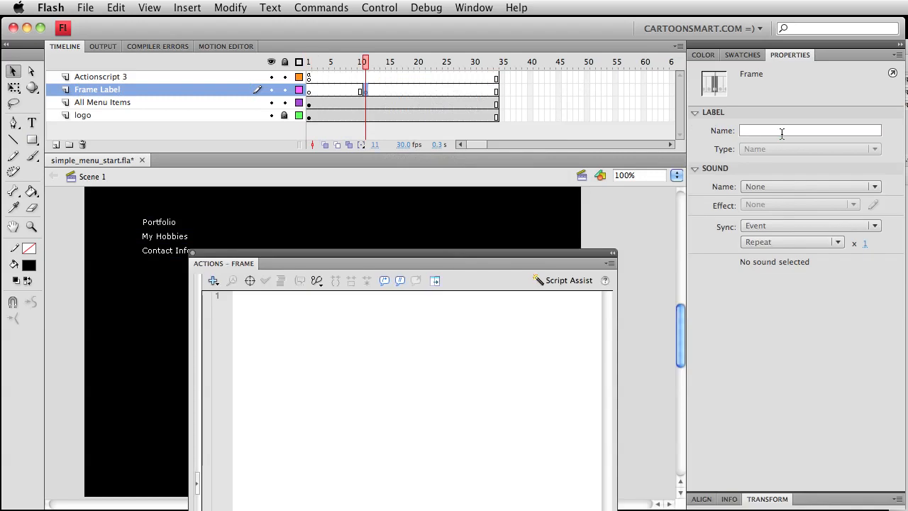
pyautogui.click(810, 130)
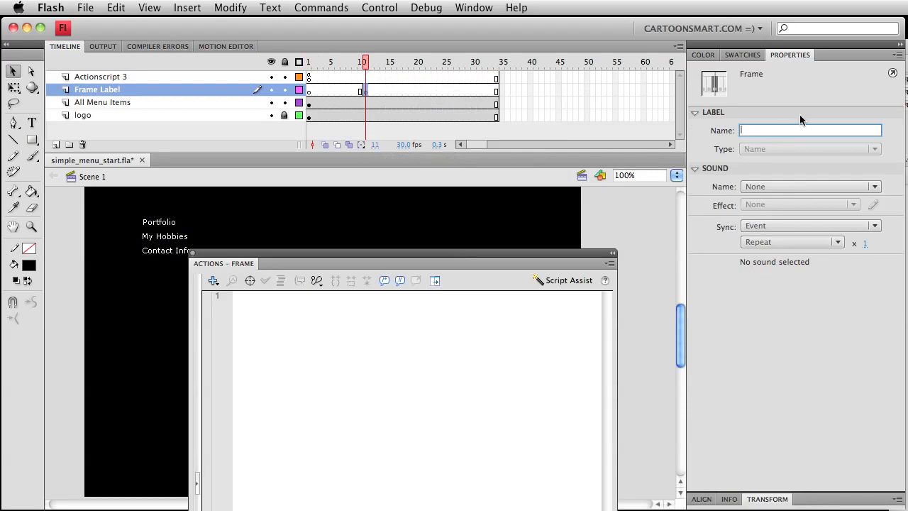
pyautogui.write('hobb')
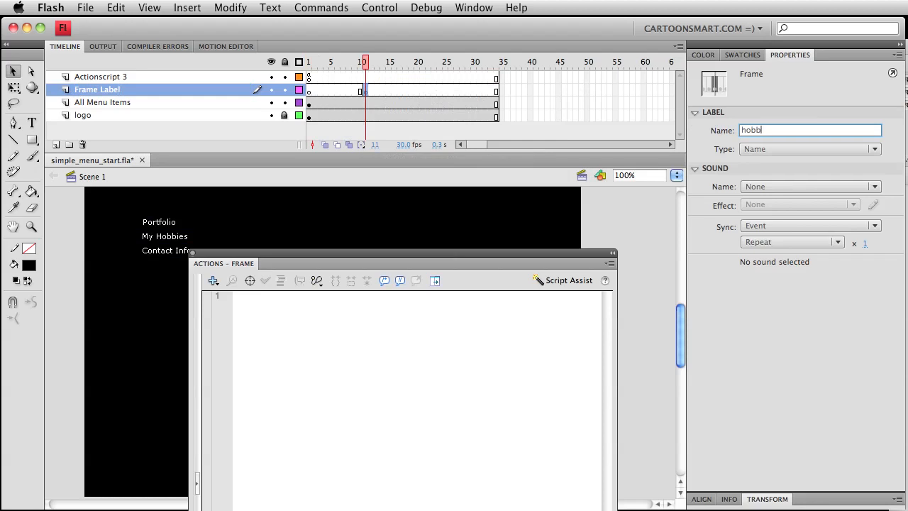
pyautogui.write('ies')
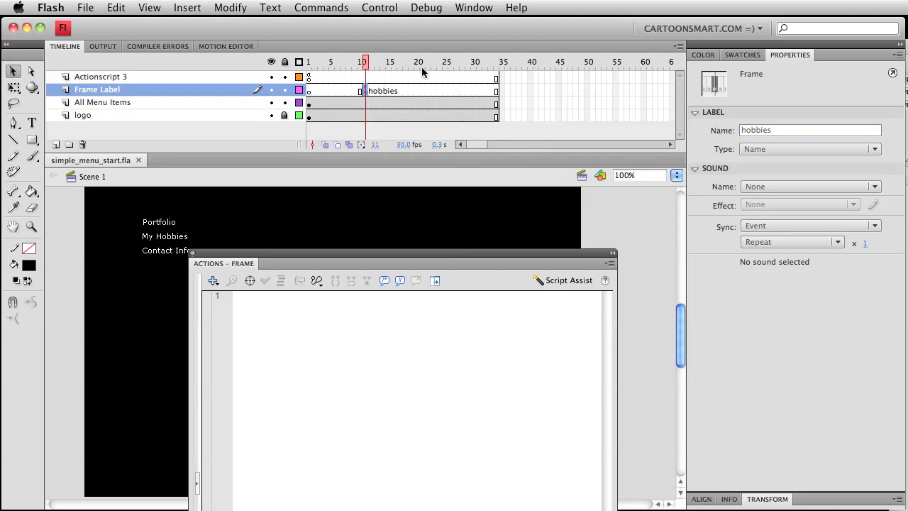
pyautogui.moveTo(336, 136)
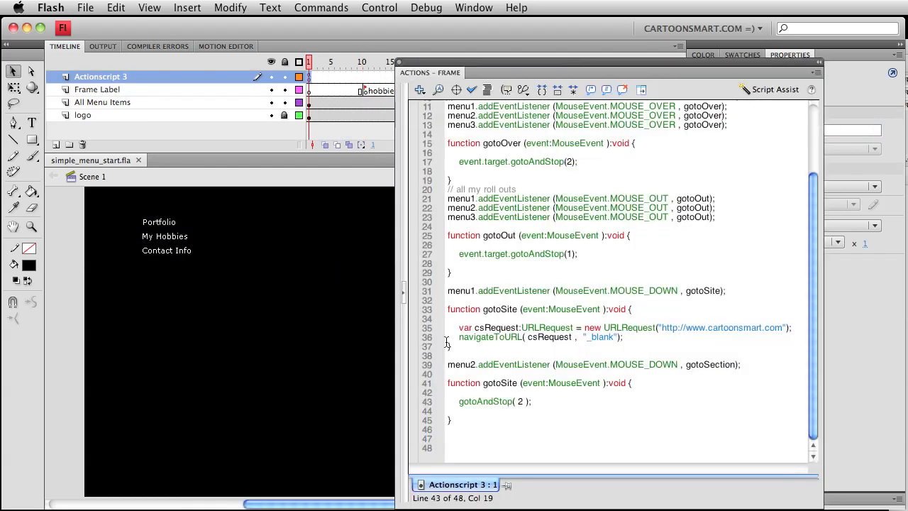
# Step: Change the second function to gotoAndStop( "hobbies" ) and collapse the Actions panel
pyautogui.click(520, 402)
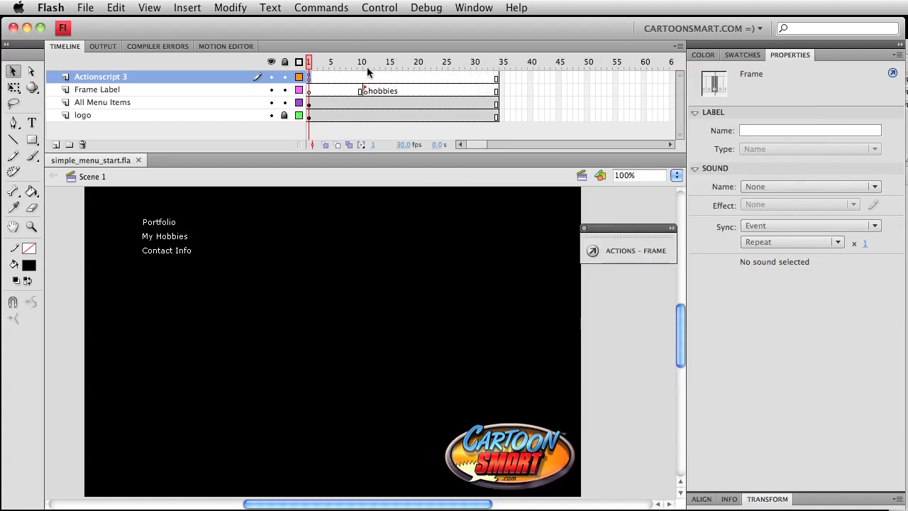
pyautogui.click(362, 62)
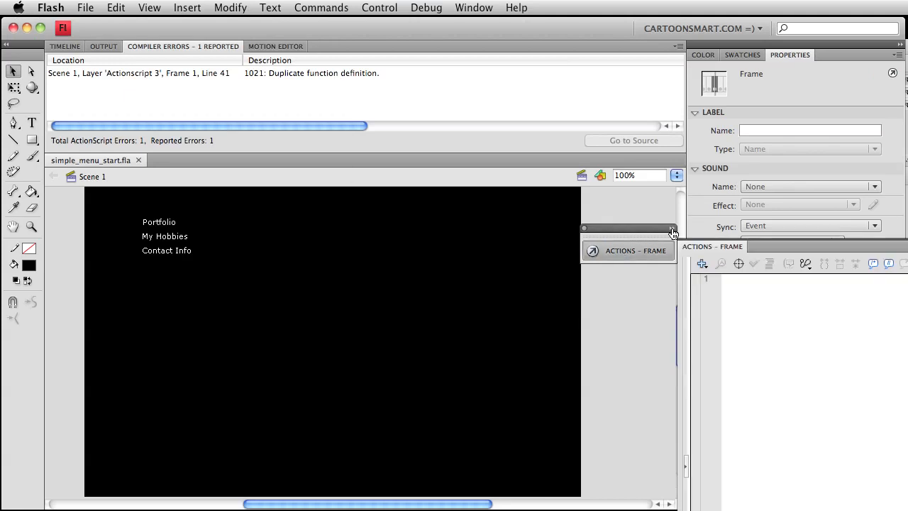
# Step: Reopen the Actions panel and rename the duplicate gotoSite function on line 41
pyautogui.click(65, 46)
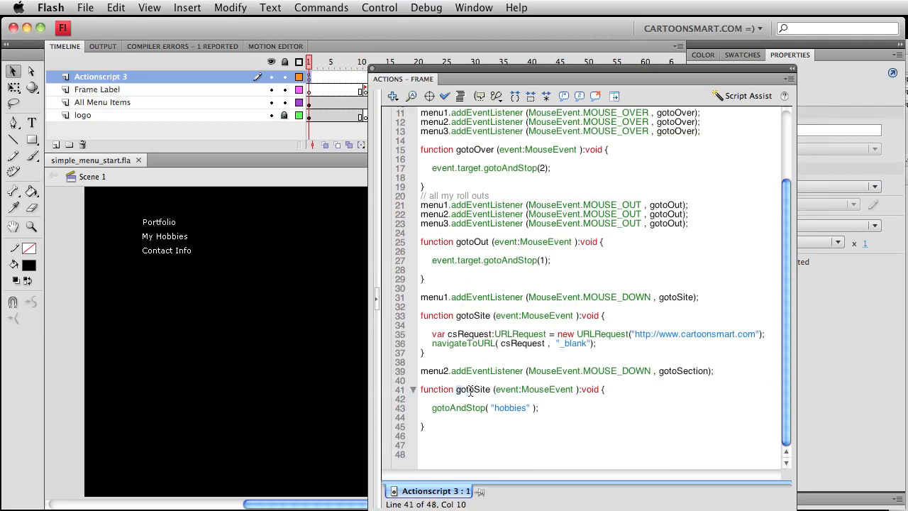
pyautogui.doubleClick(471, 389)
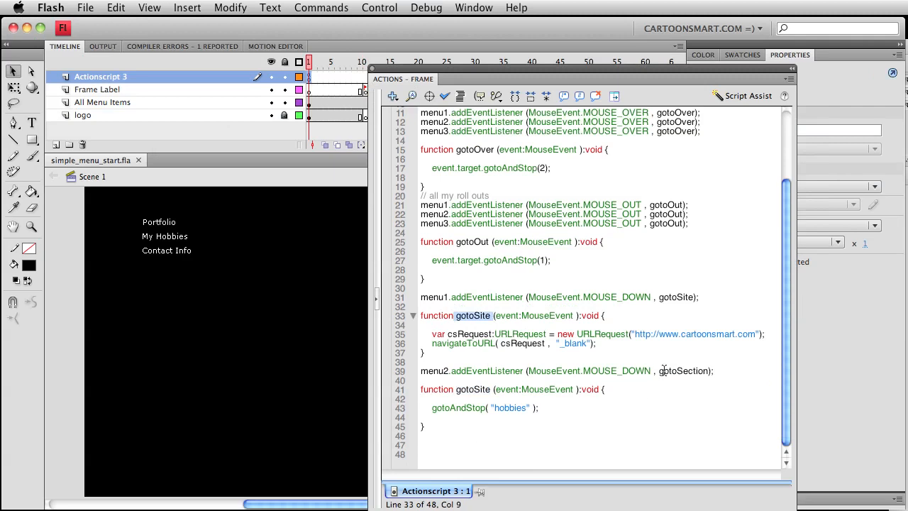
pyautogui.doubleClick(683, 371)
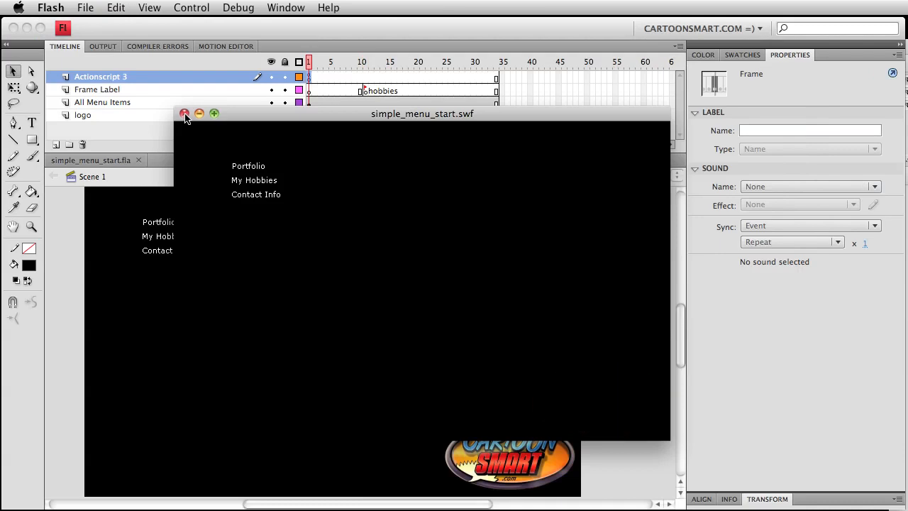
pyautogui.click(185, 114)
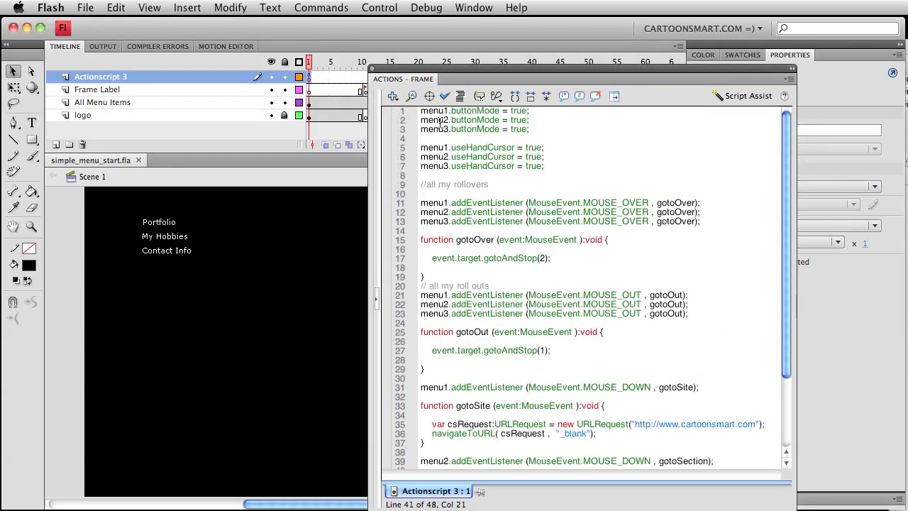
pyautogui.write('s')
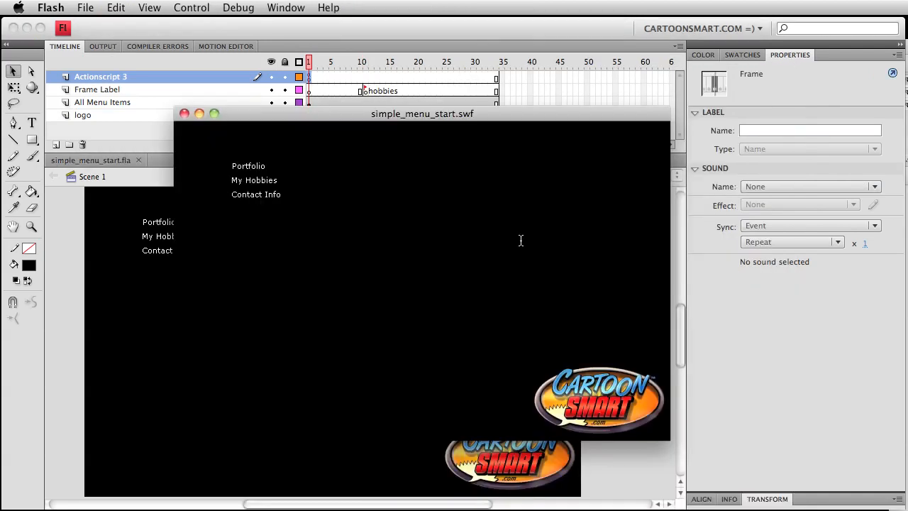
# Step: Turn on the Bandwidth Profiler in the test player's View menu
pyautogui.click(149, 7)
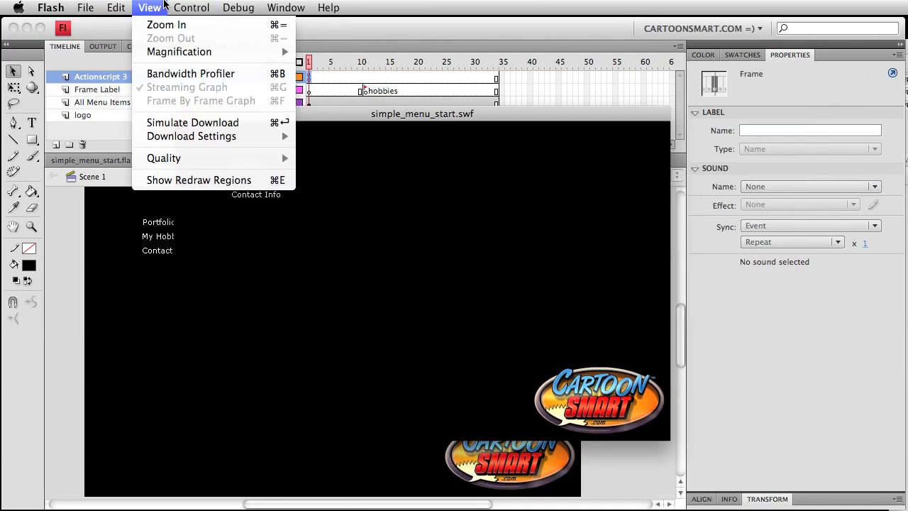
pyautogui.moveTo(191, 136)
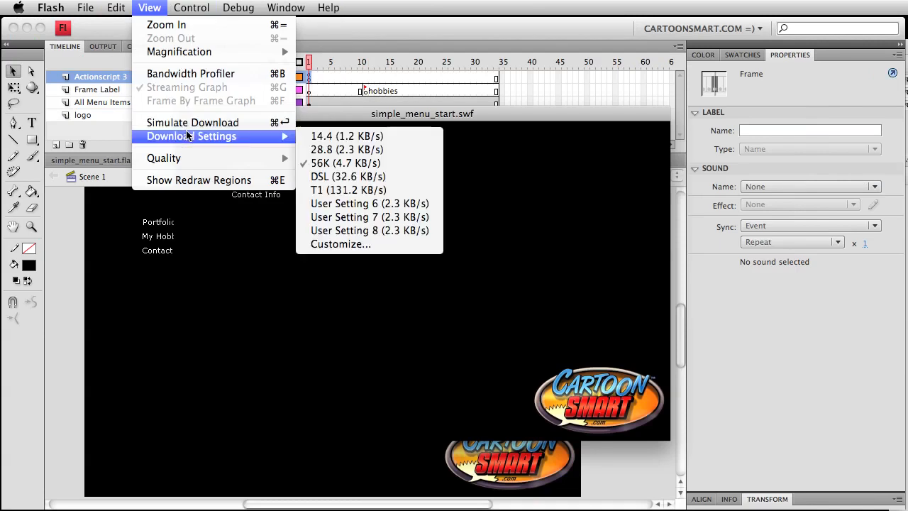
pyautogui.moveTo(190, 73)
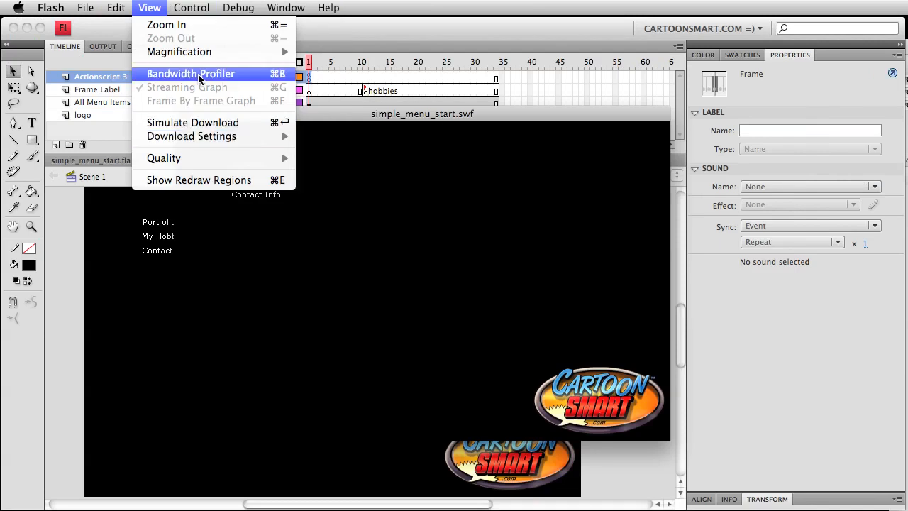
pyautogui.click(190, 73)
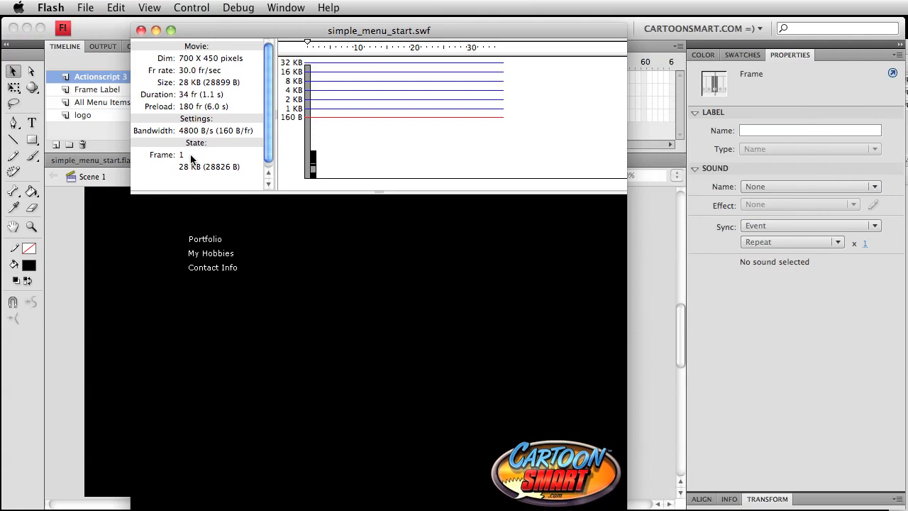
pyautogui.moveTo(395, 134)
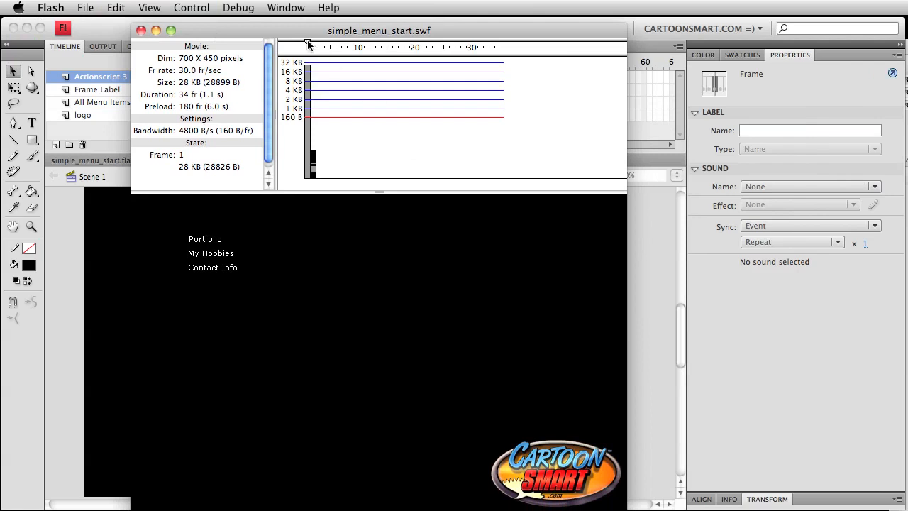
pyautogui.moveTo(347, 78)
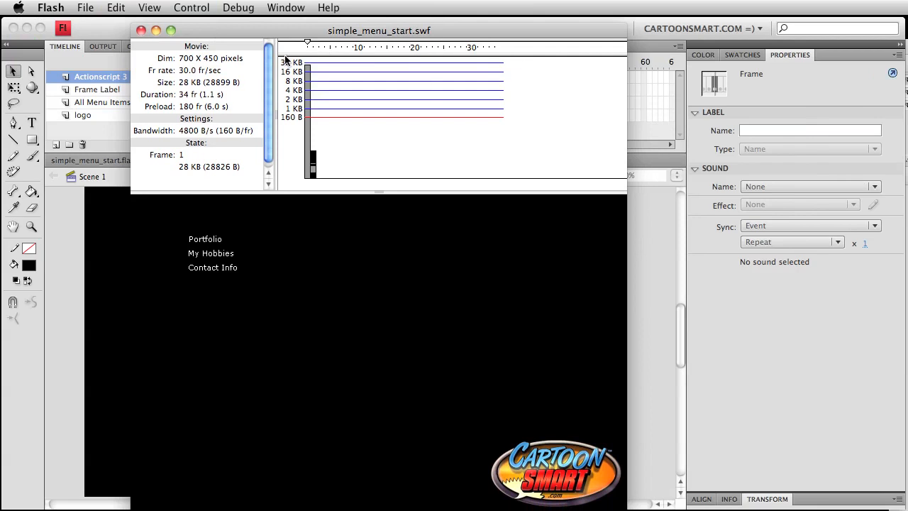
pyautogui.moveTo(273, 120)
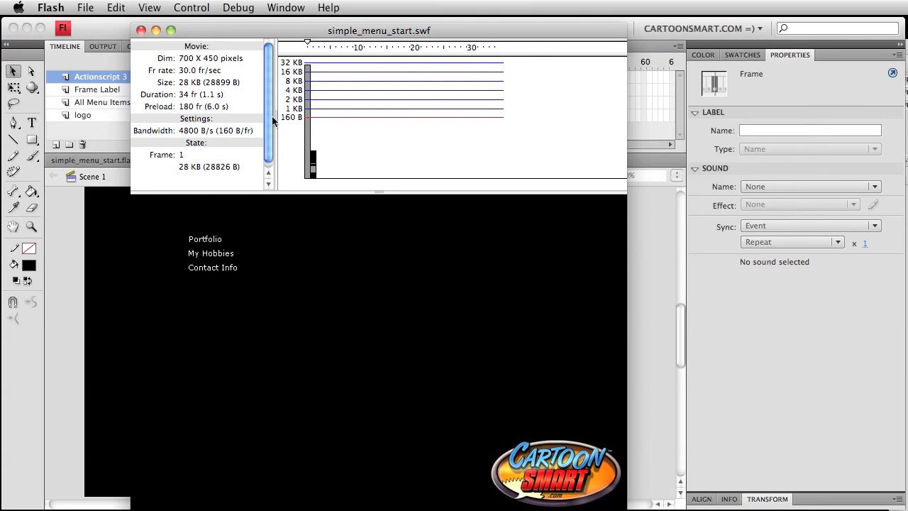
pyautogui.moveTo(308, 111)
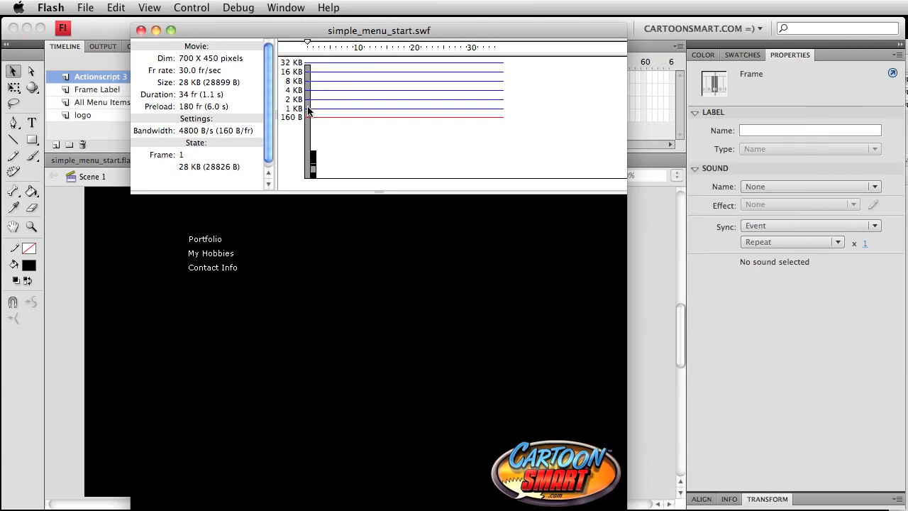
pyautogui.moveTo(197, 143)
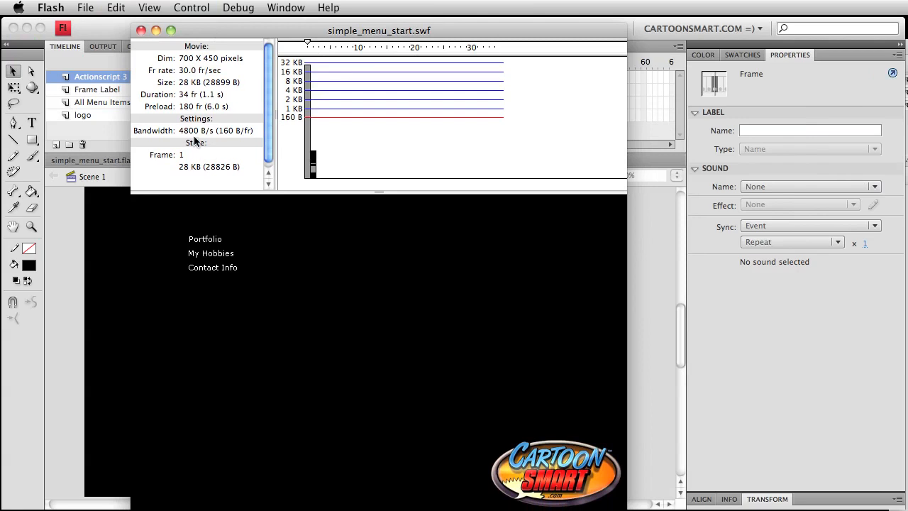